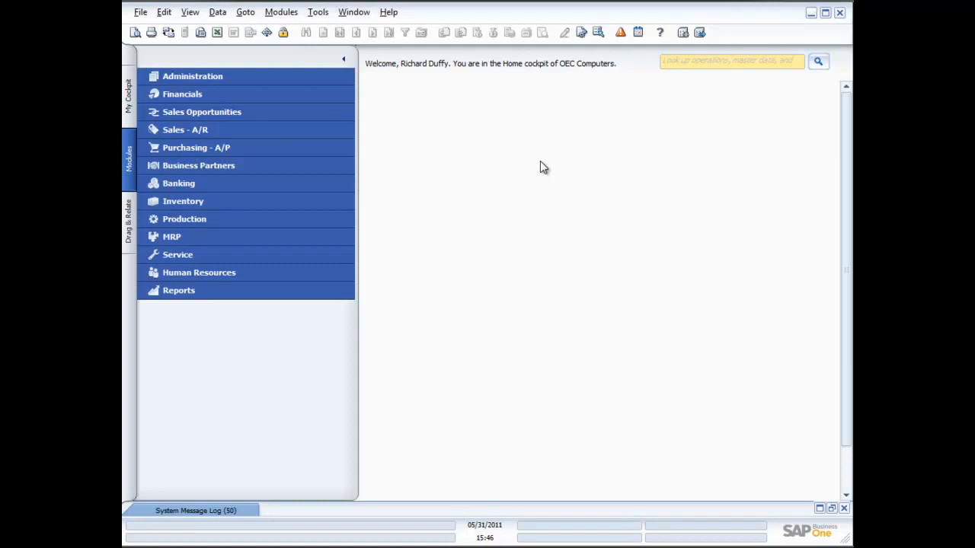
Expand the MRP module and open its Forecasts form.
left_click(183, 238)
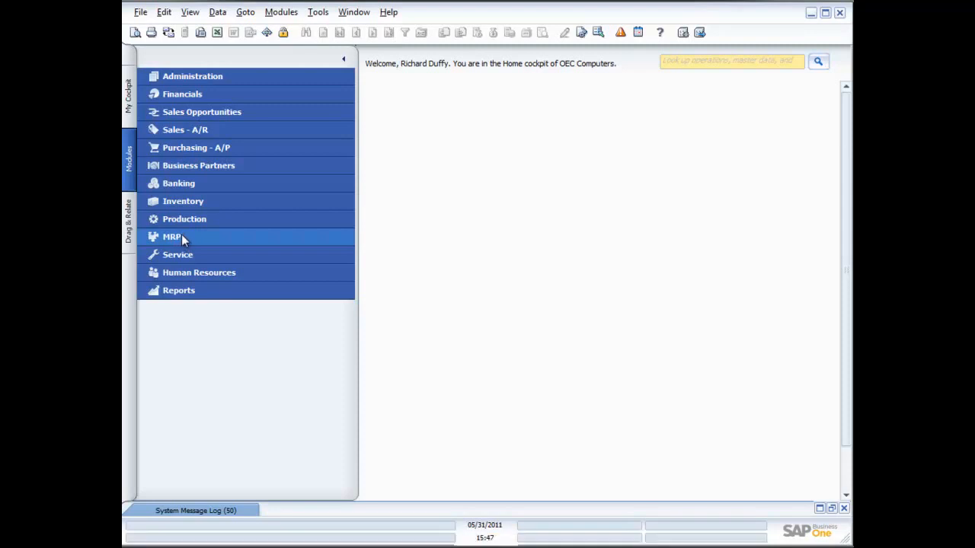
left_click(172, 236)
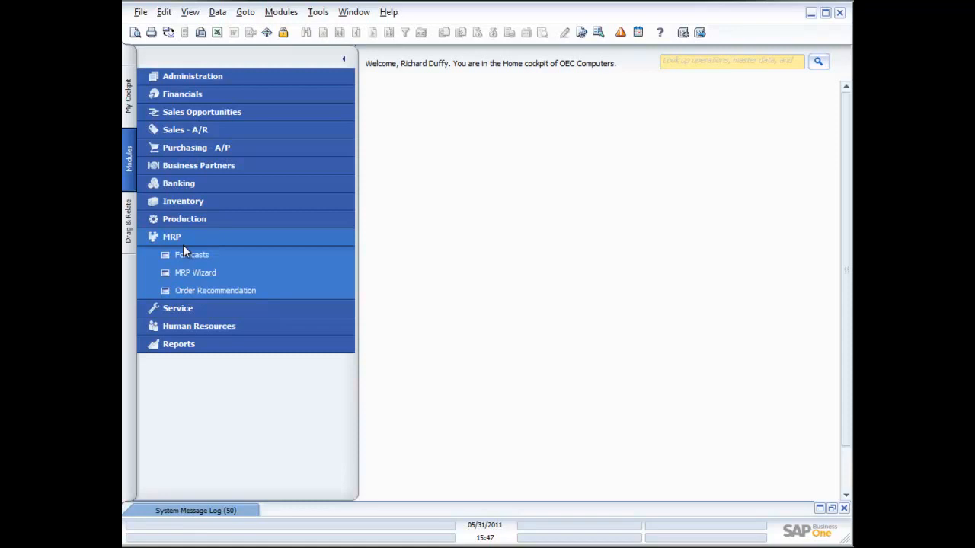
left_click(192, 254)
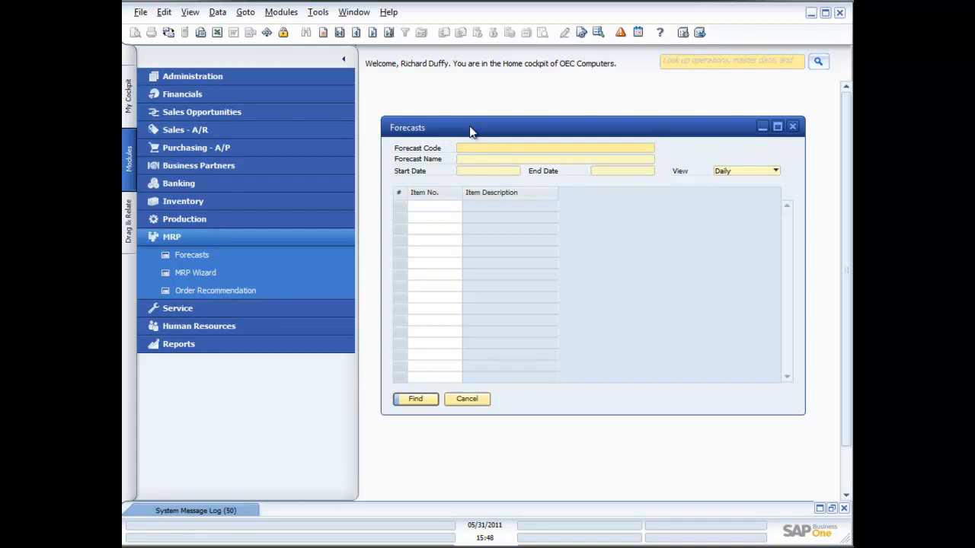
Switch to Add mode and enter forecast code Q4XMAS.
left_click(554, 148)
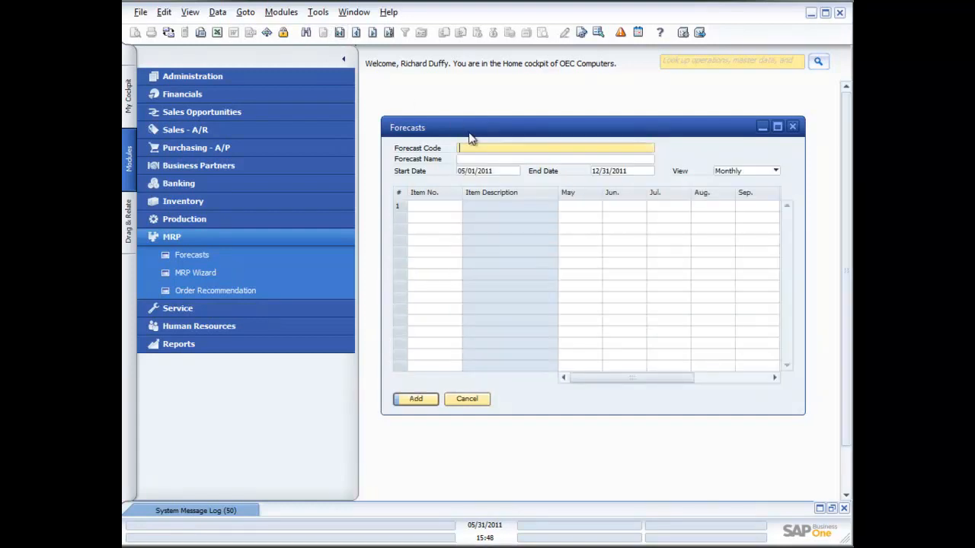
left_click(554, 147)
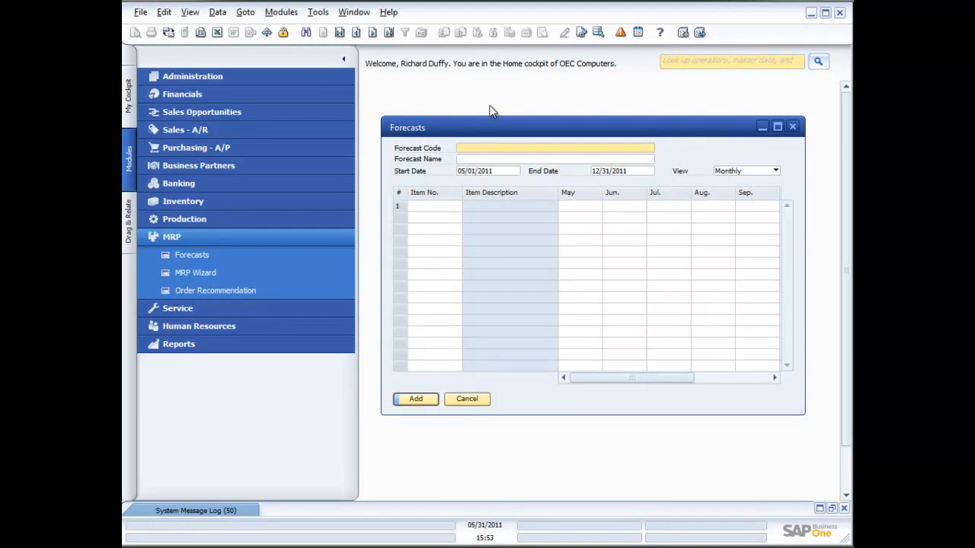
left_click(554, 148)
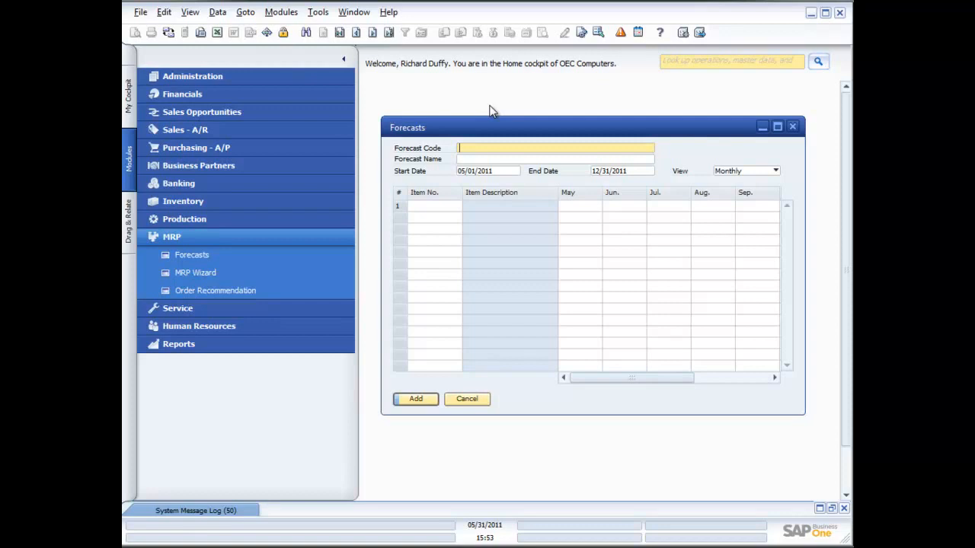
type("Q")
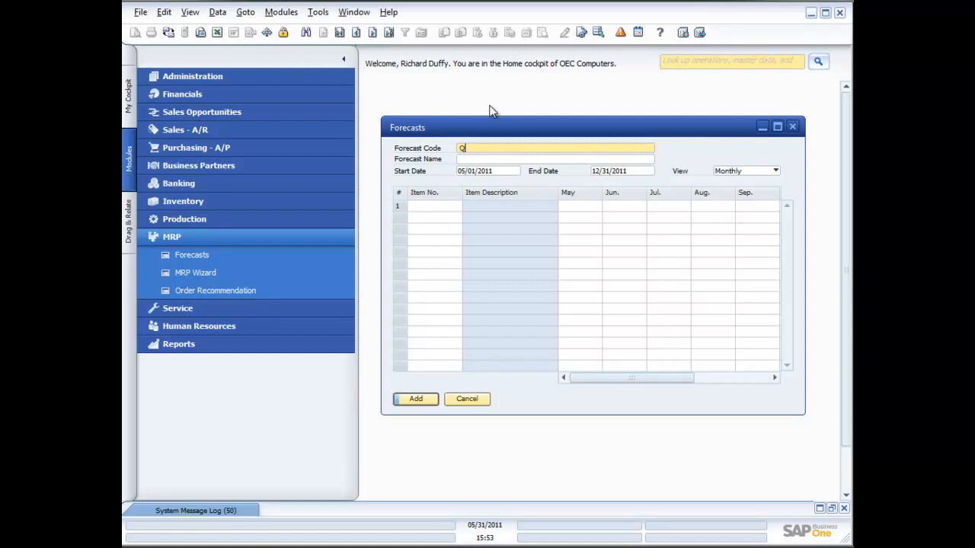
type("Q4XMAS")
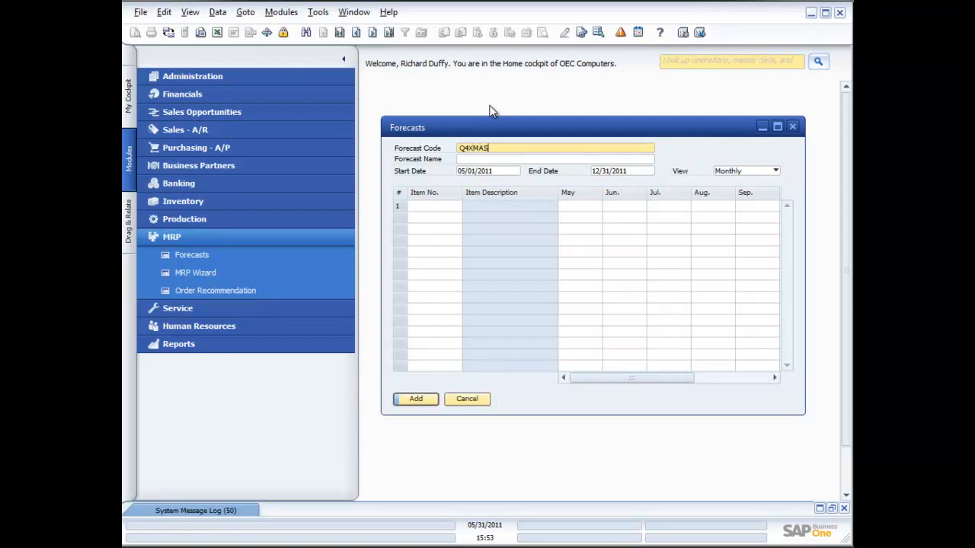
Enter the forecast name '4th Quarter Forecast'.
left_click(554, 160)
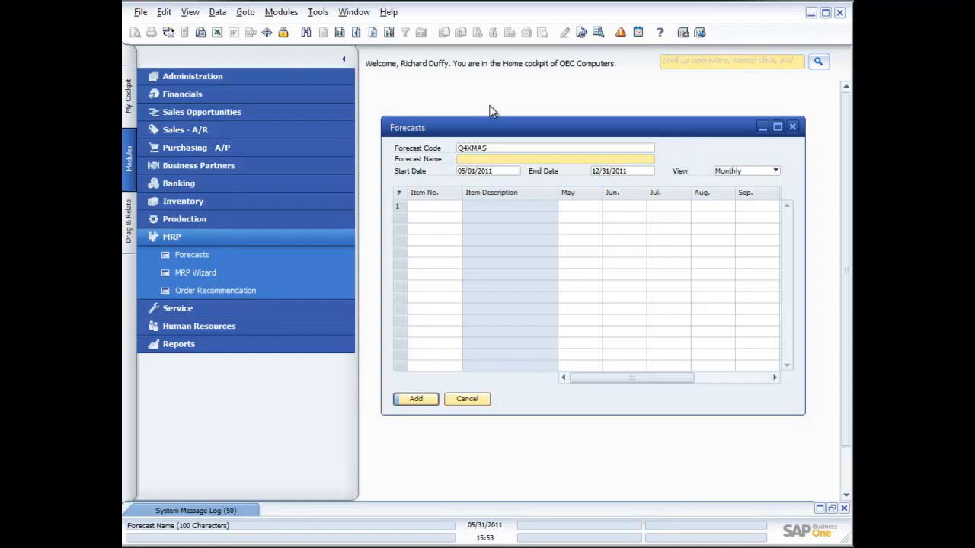
type("4th")
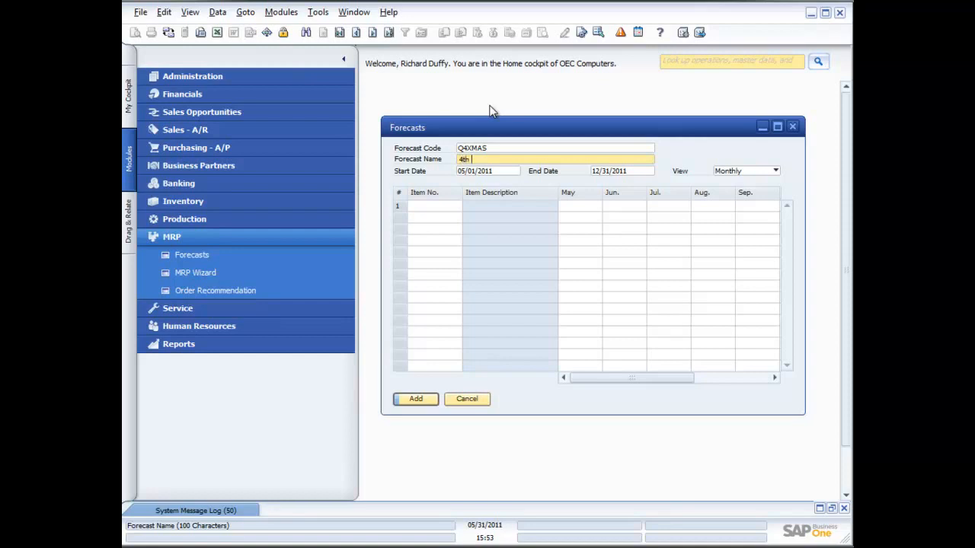
type("Quarter")
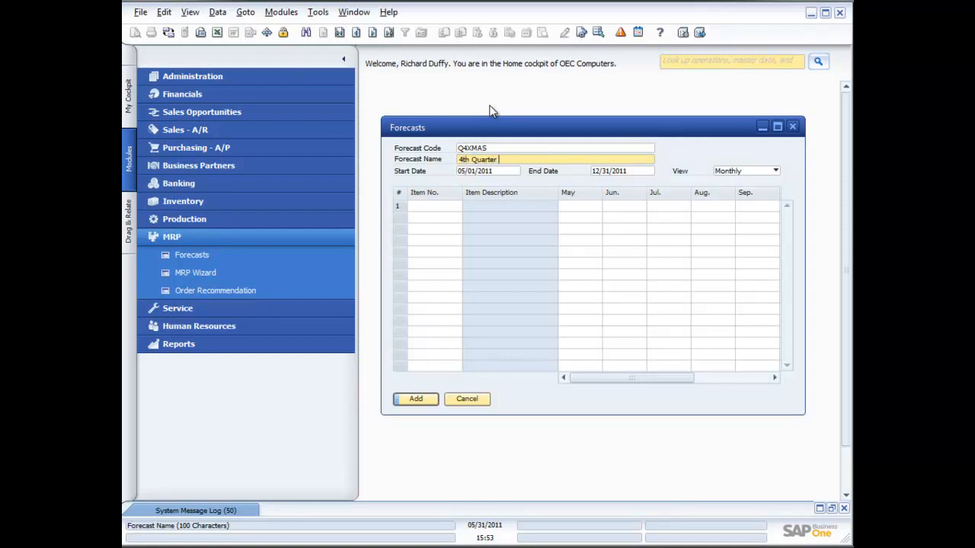
type("Forecast")
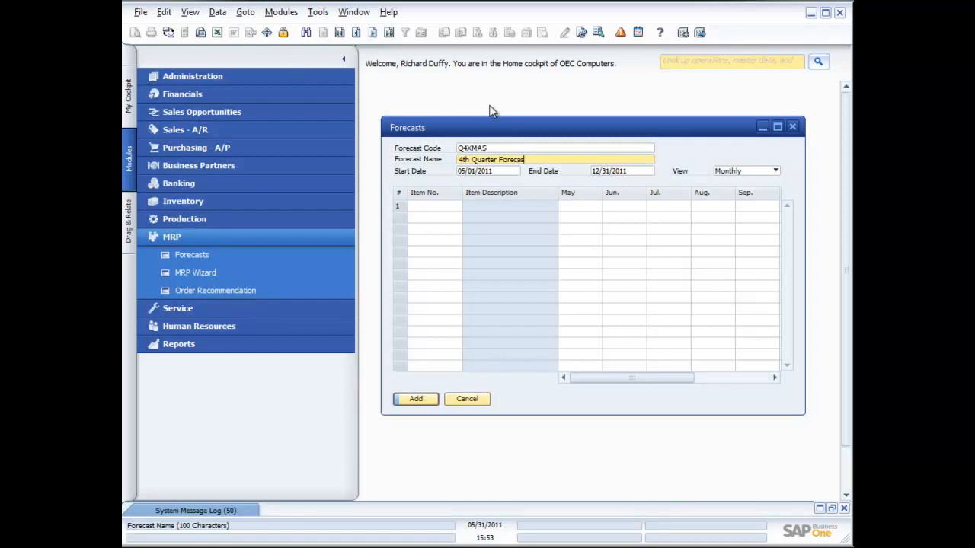
Set the forecast start date to October 1, 2011 via the calendar.
left_click(487, 171)
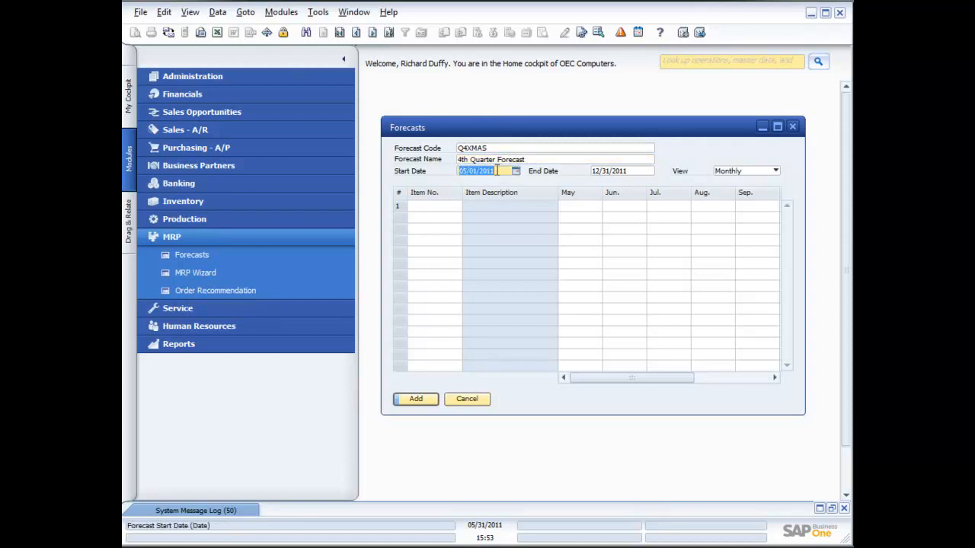
left_click(515, 171)
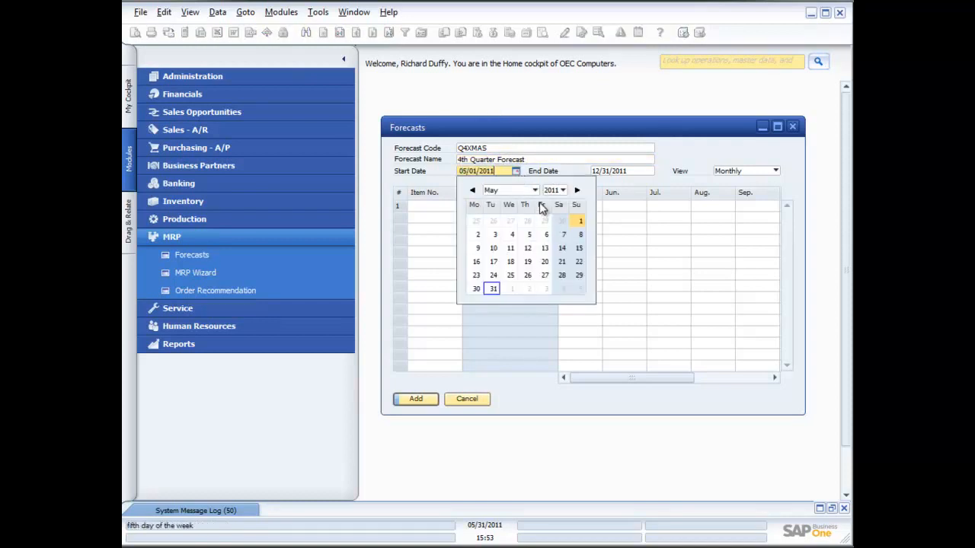
left_click(533, 189)
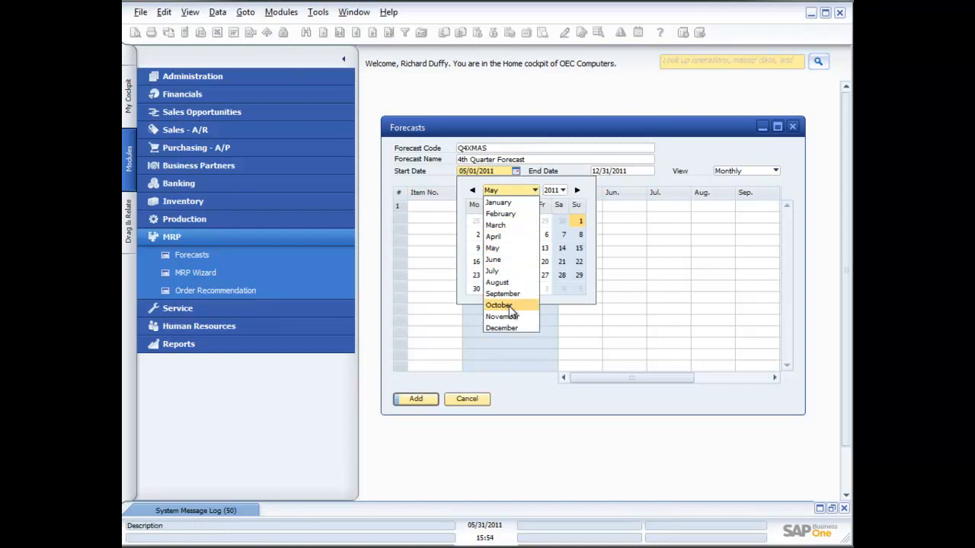
left_click(499, 304)
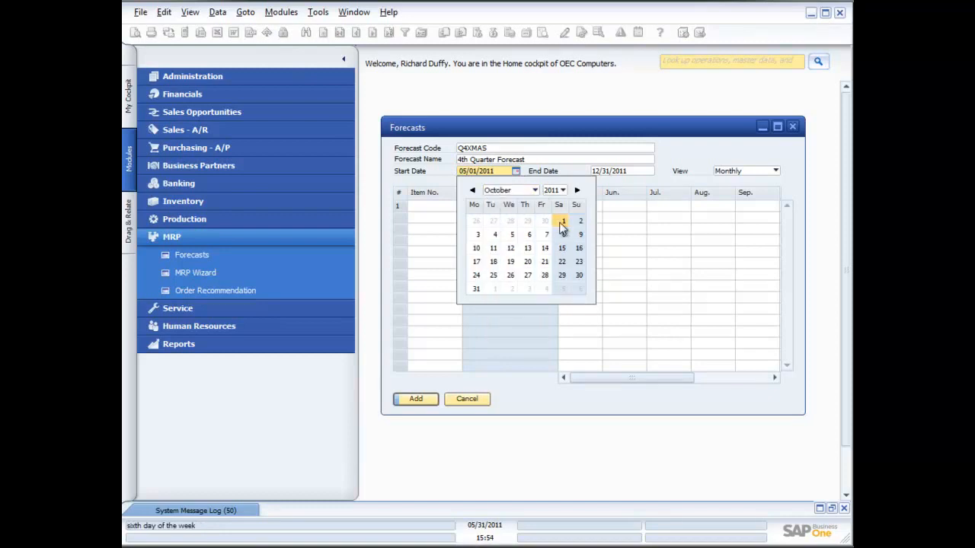
left_click(559, 221)
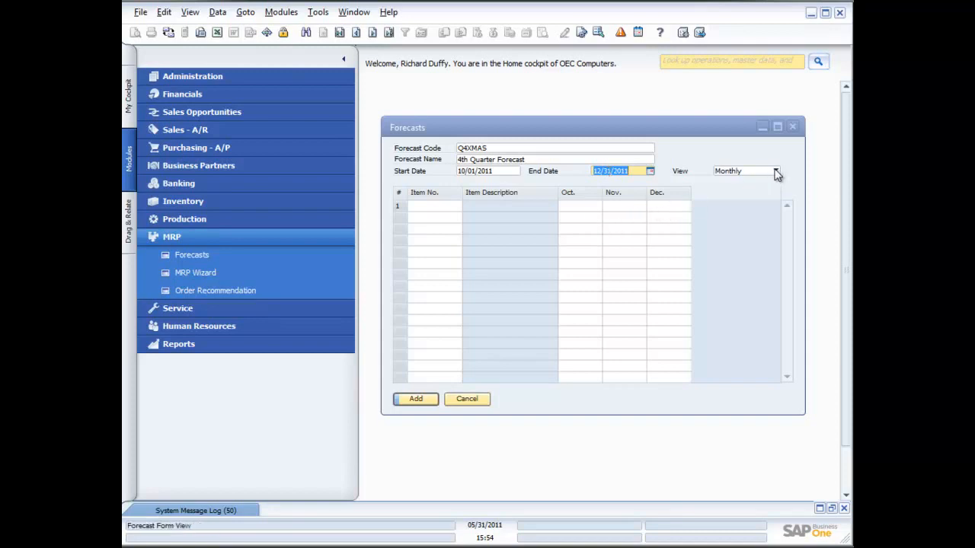
Keep the forecast view as Monthly periods.
left_click(775, 170)
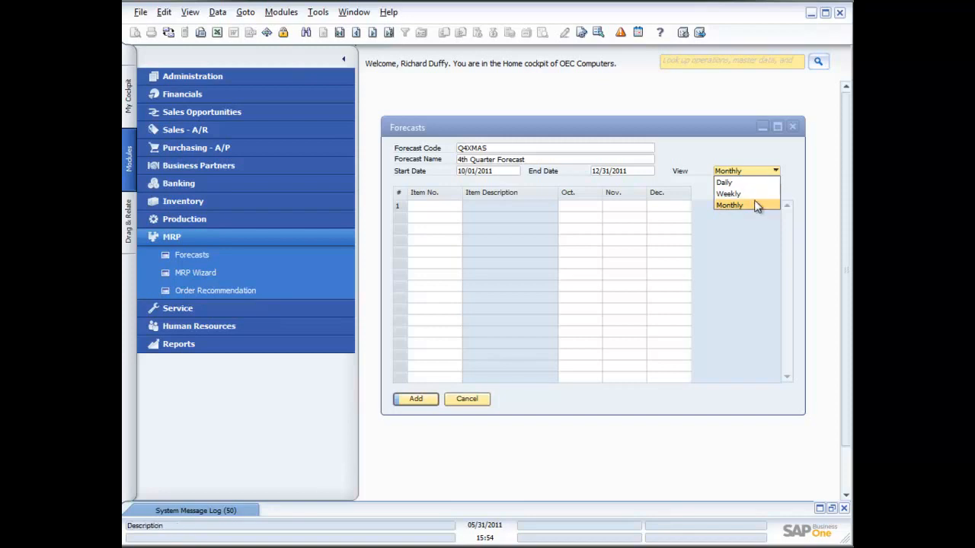
left_click(728, 204)
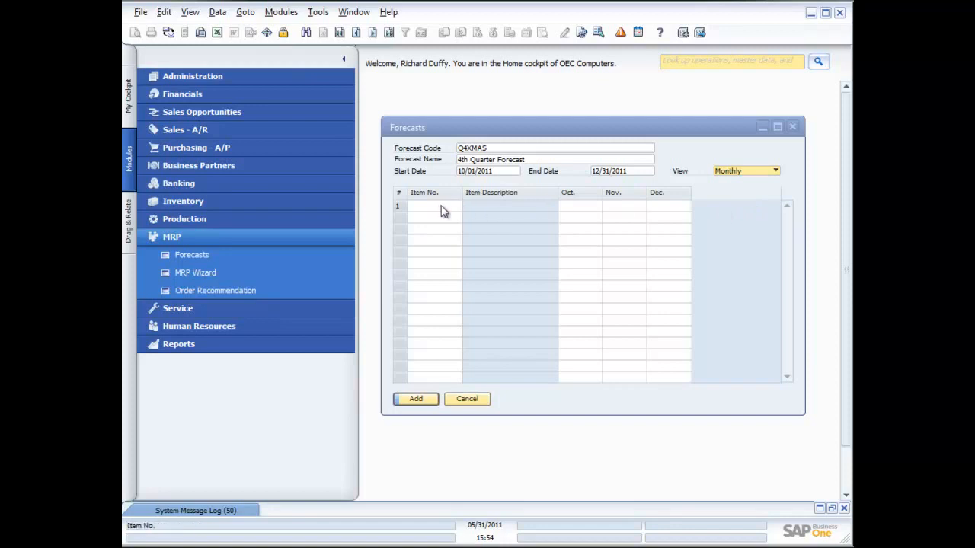
Add items A00001 and A00002 (IBM Infoprint 1222) with monthly quantities 10, 20, 30.
left_click(432, 207)
type("A00001")
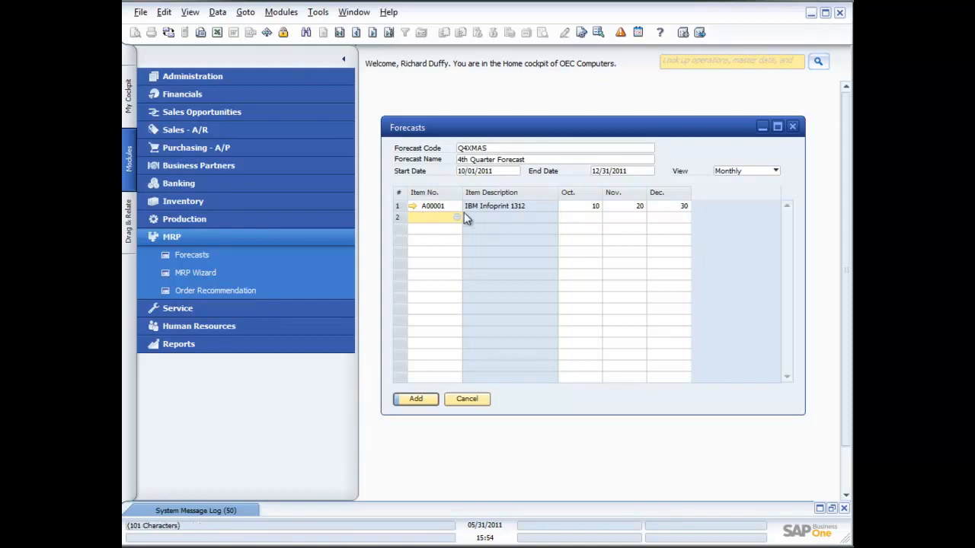
left_click(455, 216)
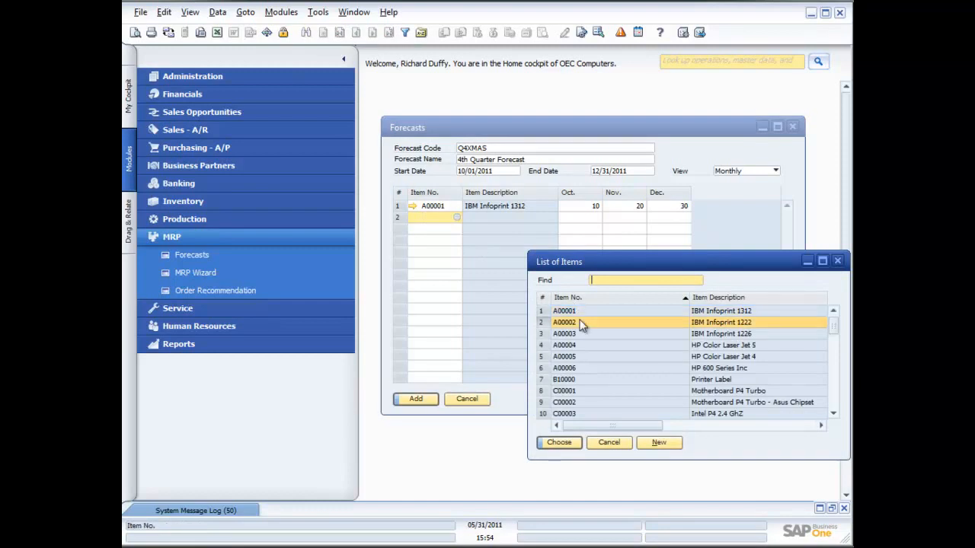
left_click(558, 441)
type("20")
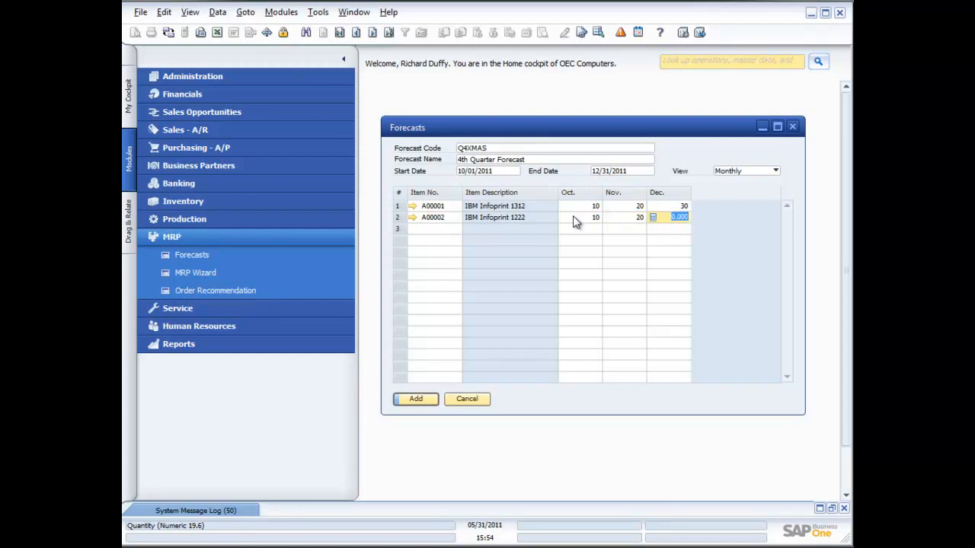
type("30")
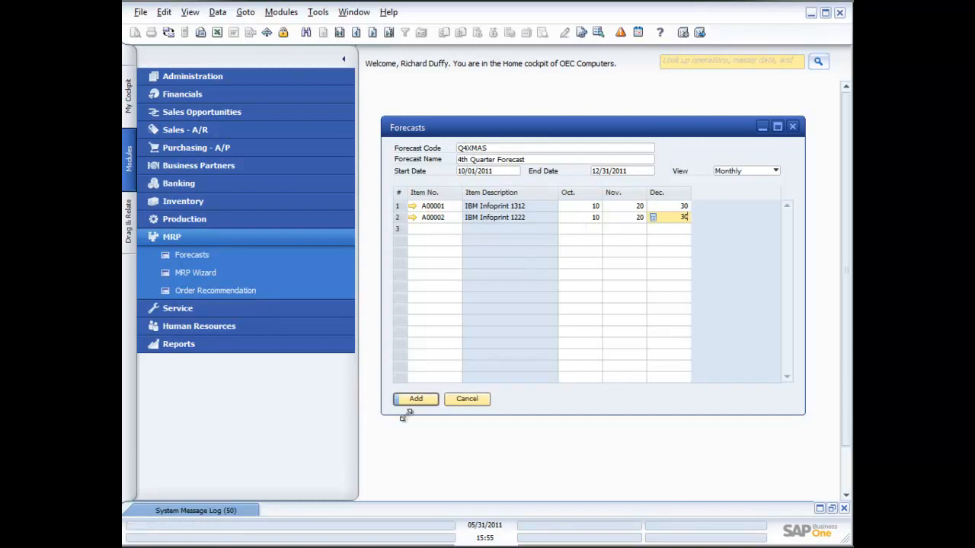
Add the Q4XMAS forecast and close the Forecasts form.
left_click(414, 399)
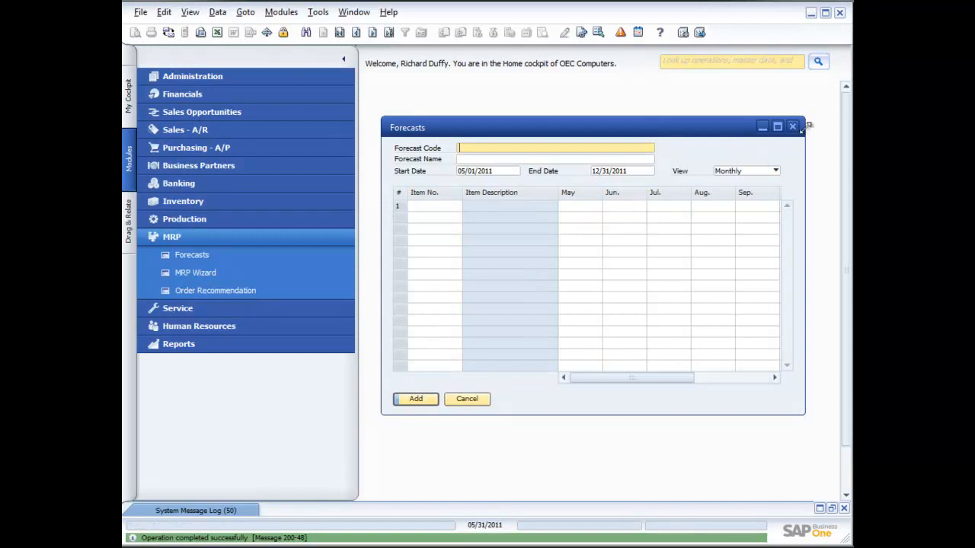
mouse_move(792, 127)
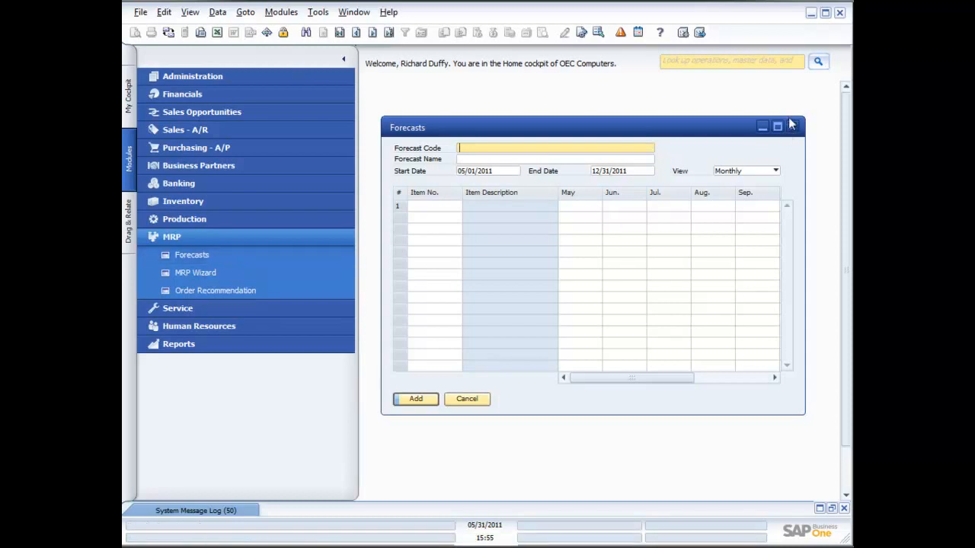
left_click(195, 272)
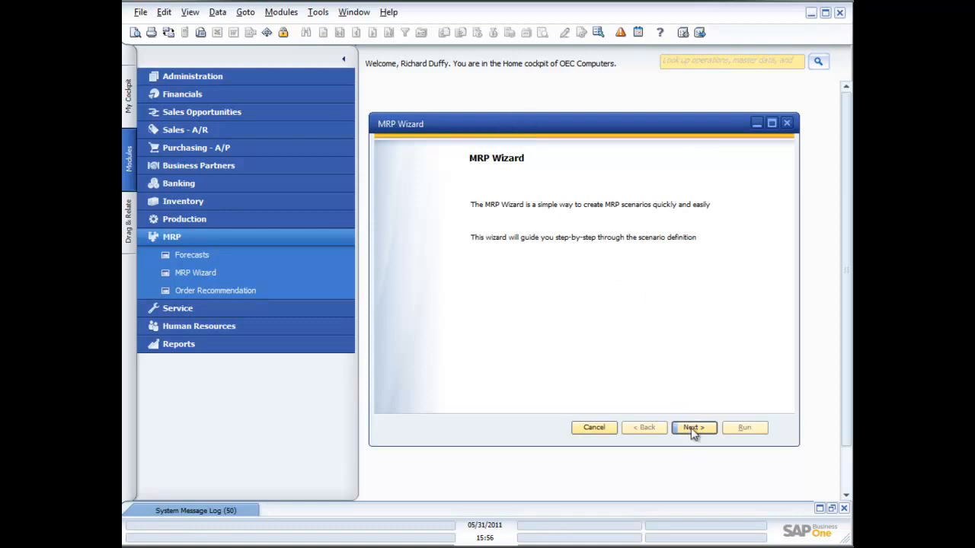
Name the new MRP scenario 'Xmas Forecast Scenario' and continue to Scenario Details.
left_click(692, 426)
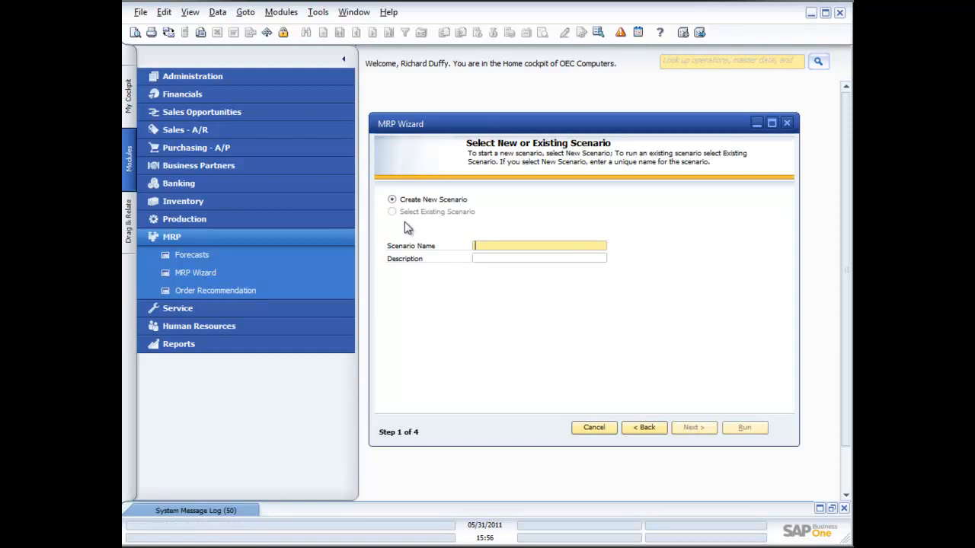
mouse_move(499, 247)
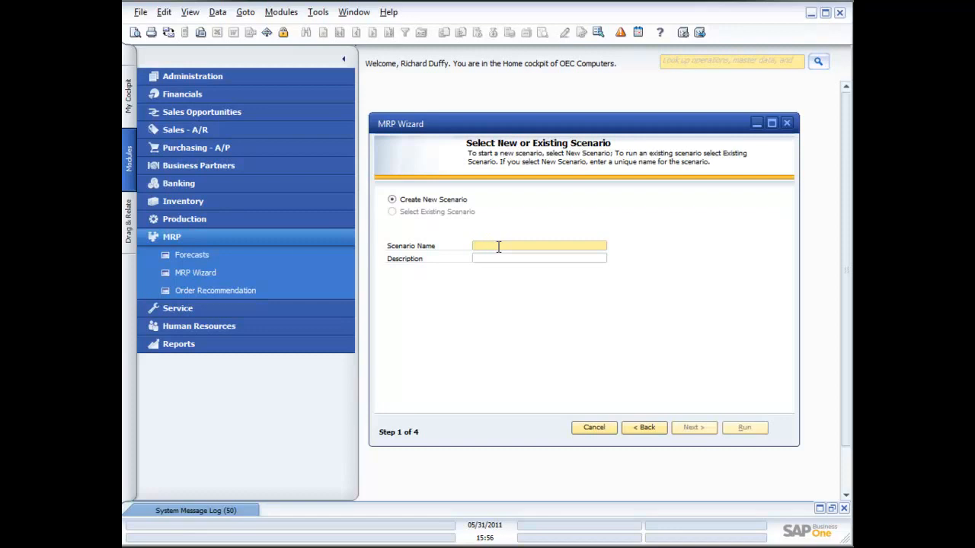
type("X")
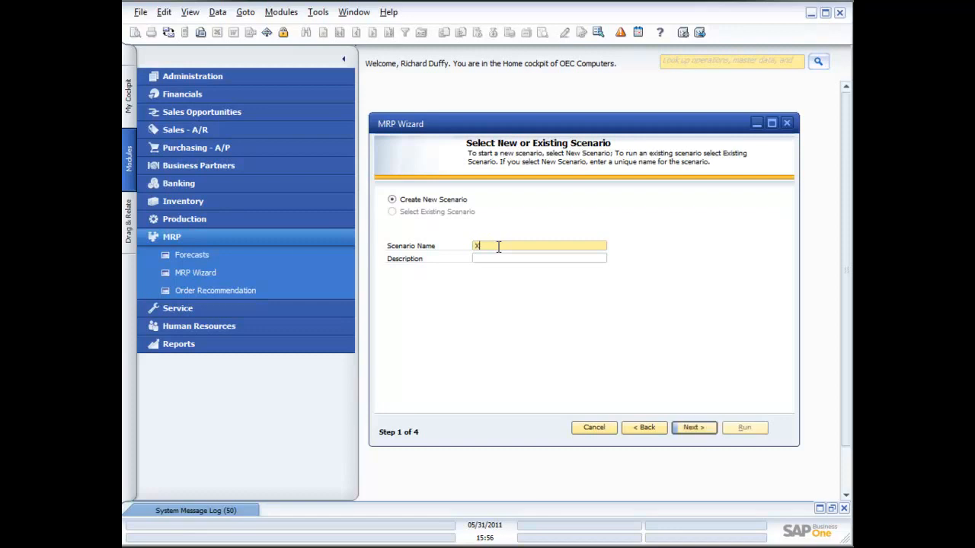
type("mas")
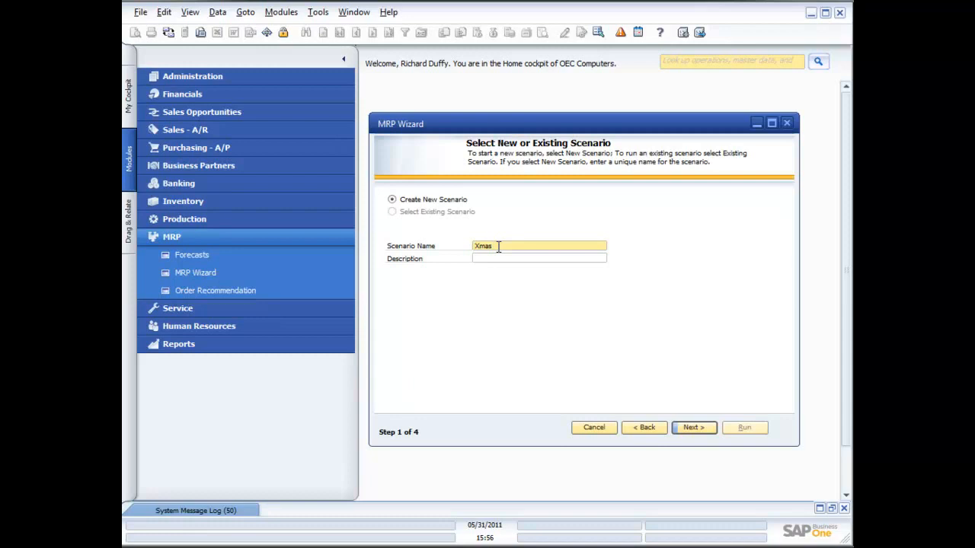
type("Forecast")
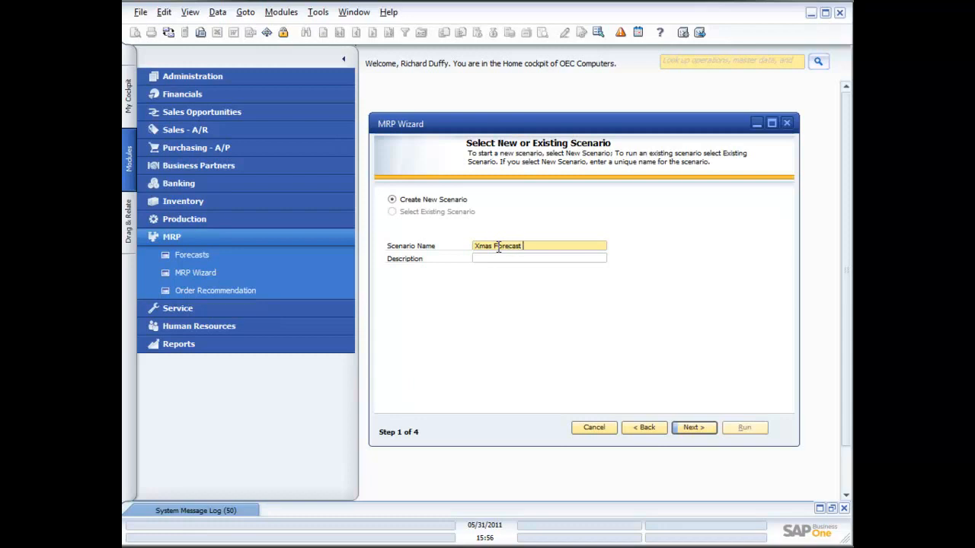
type("Scenari")
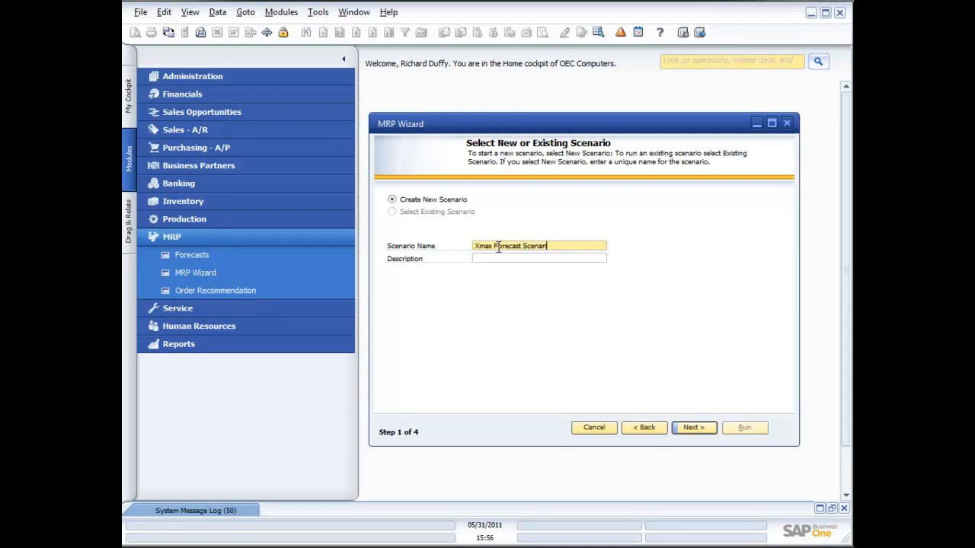
left_click(539, 259)
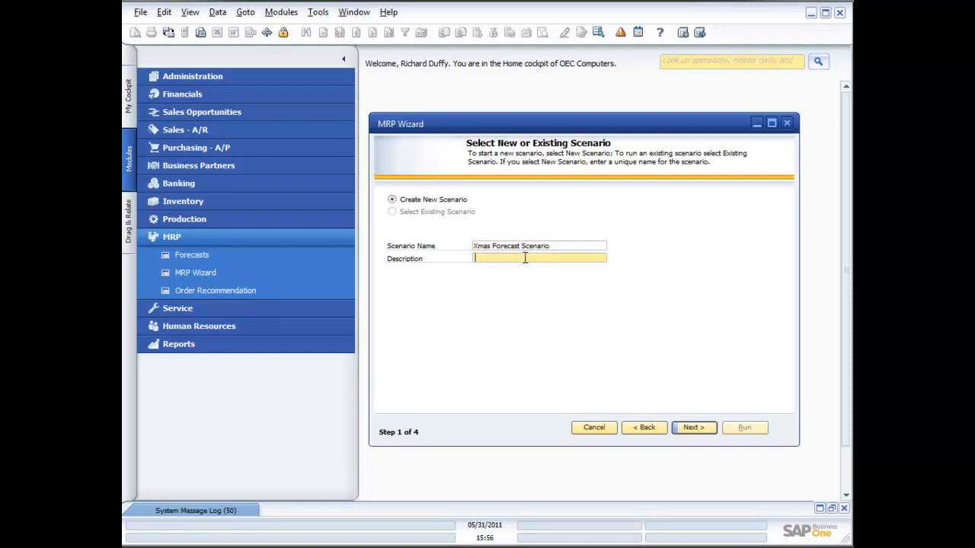
mouse_move(488, 272)
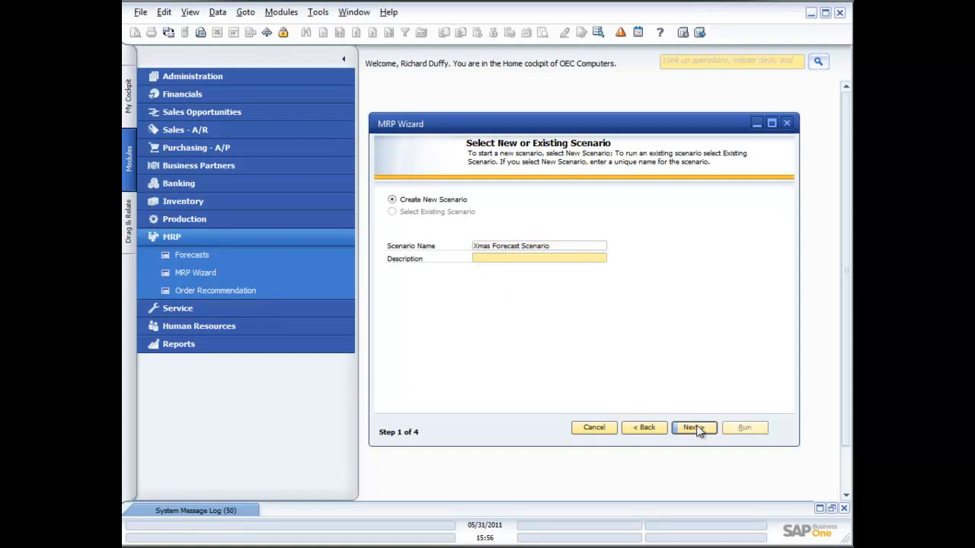
left_click(691, 426)
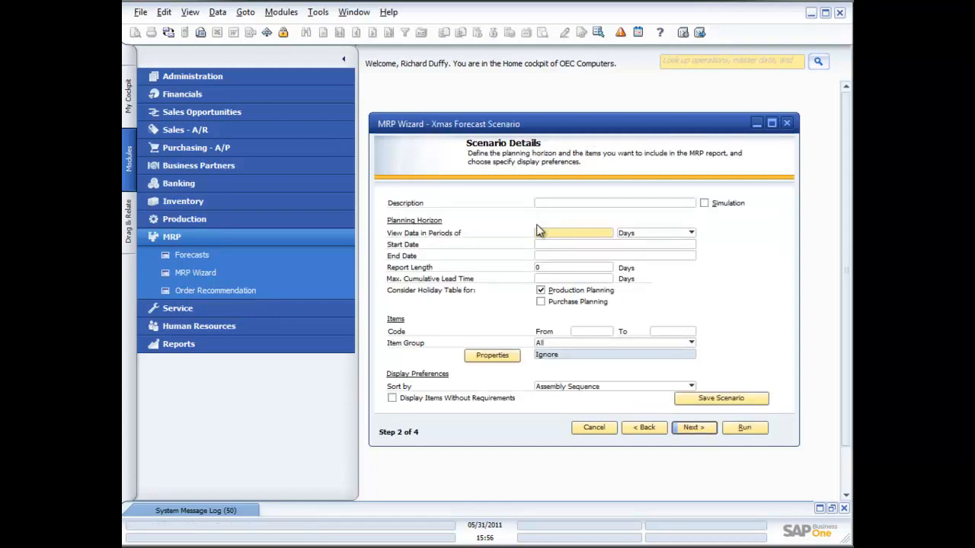
Describe the scenario as 'Xmas Forecast Scenario' and mark it as a simulation.
left_click(612, 202)
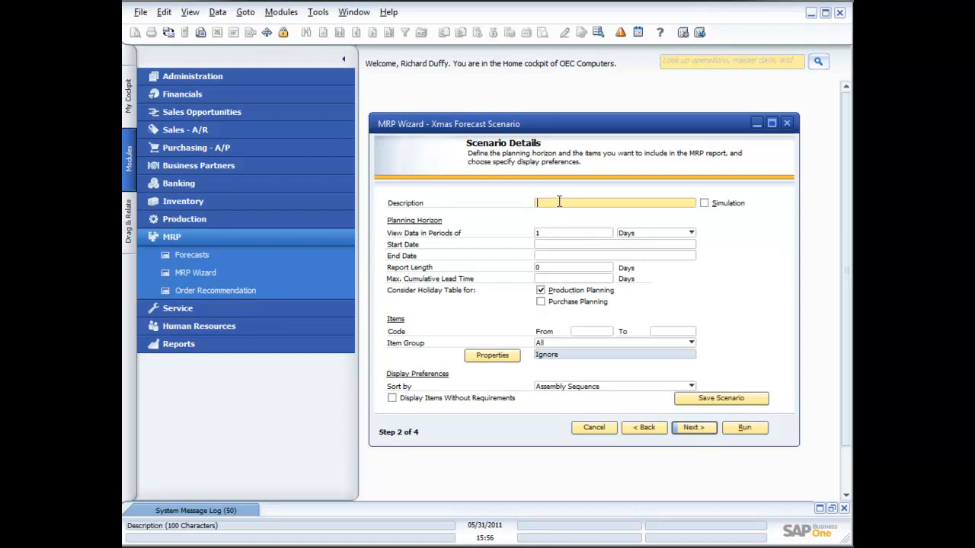
type("X")
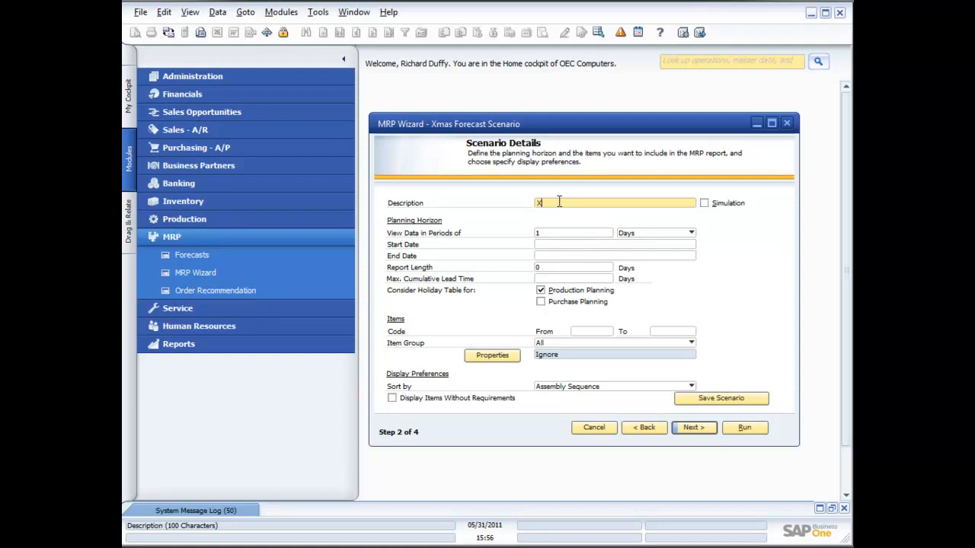
type("mas")
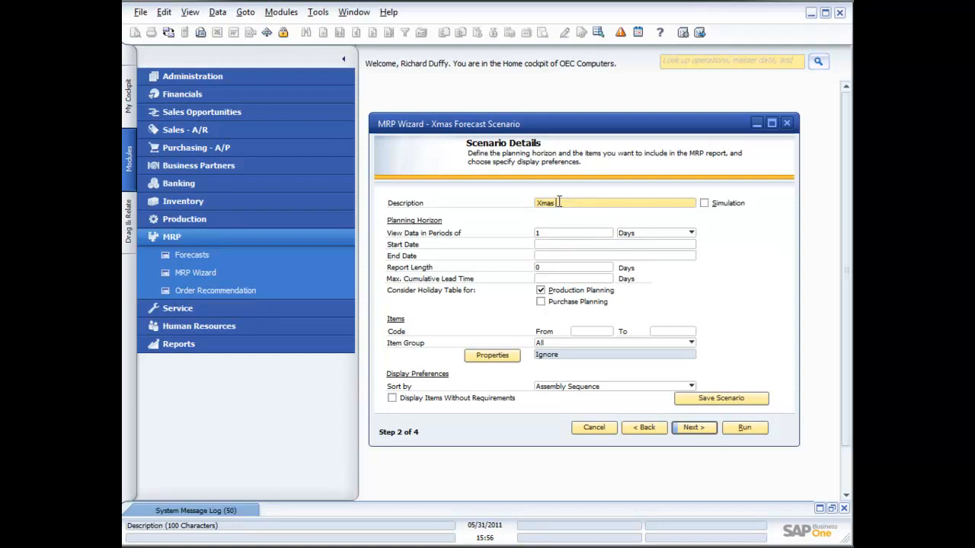
type("Forecast Scenario")
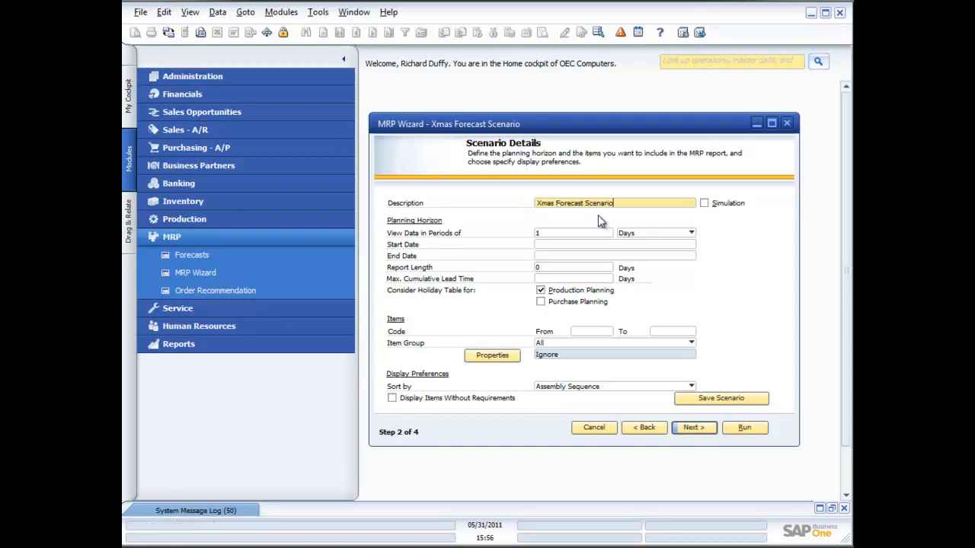
mouse_move(576, 228)
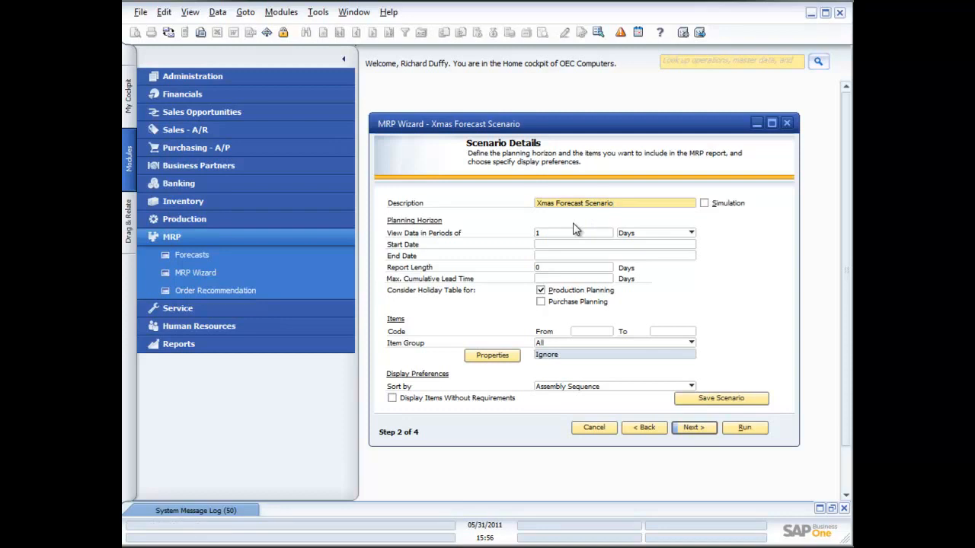
mouse_move(551, 256)
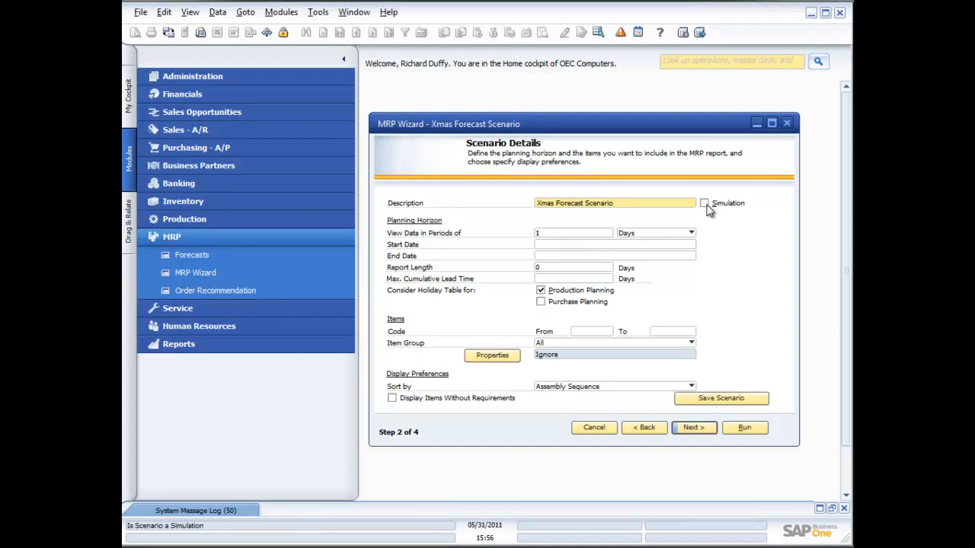
left_click(704, 203)
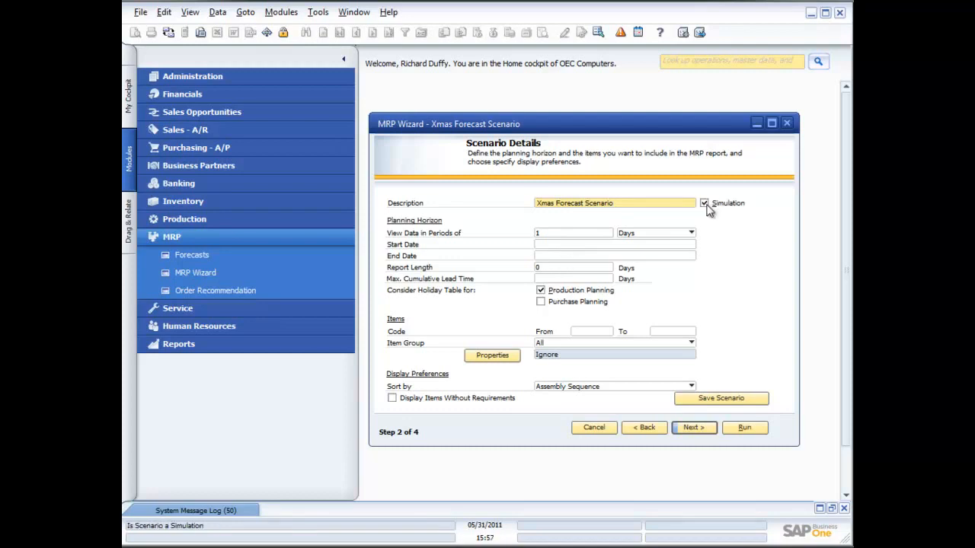
left_click(614, 203)
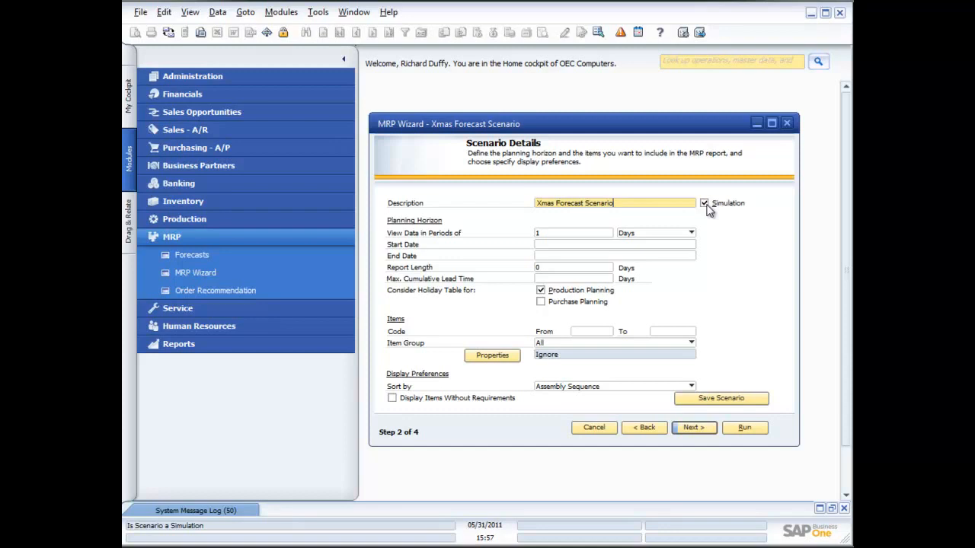
mouse_move(703, 212)
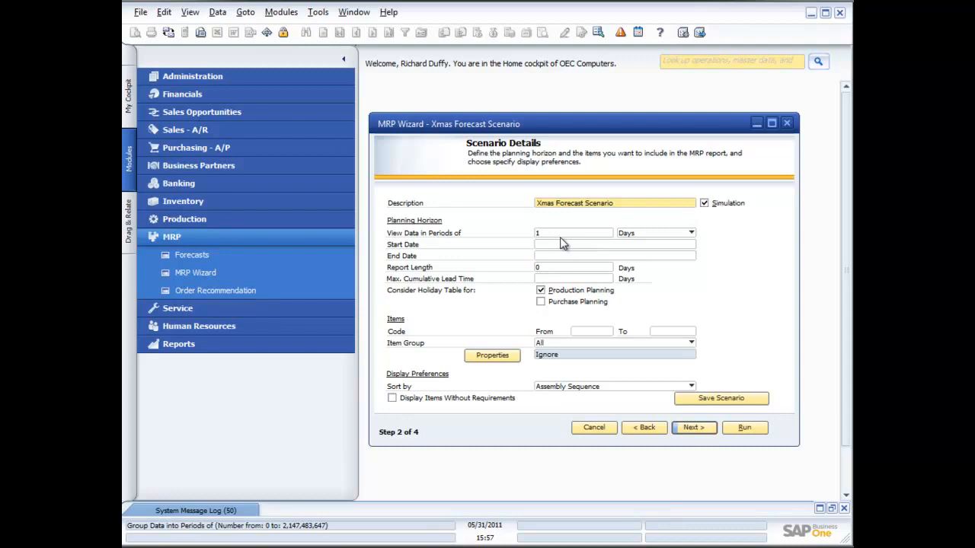
mouse_move(573, 236)
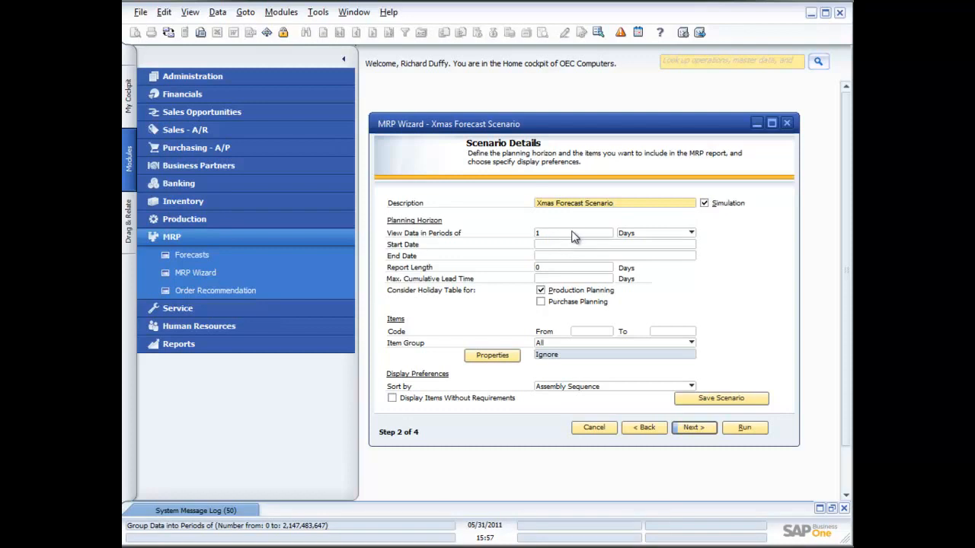
Group the planning data into weekly periods.
left_click(573, 232)
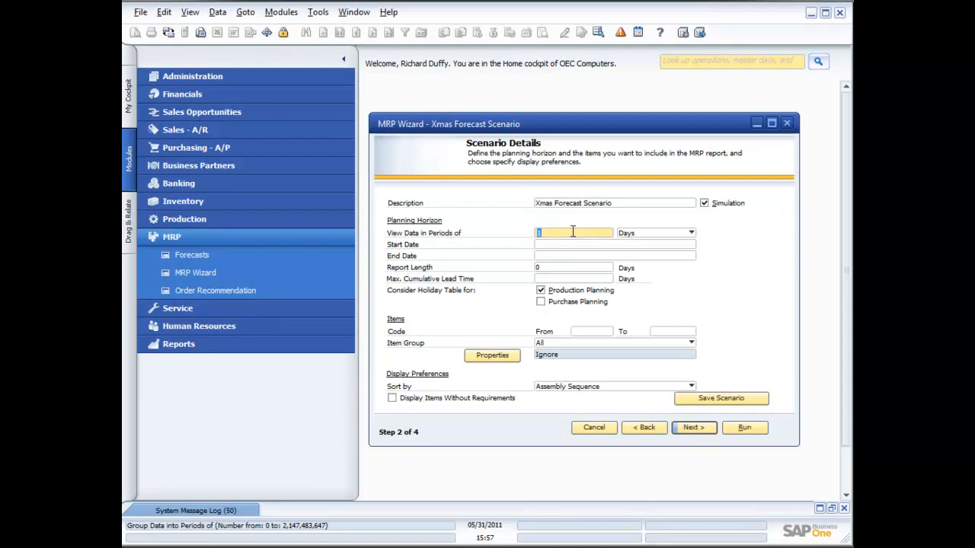
left_click(692, 232)
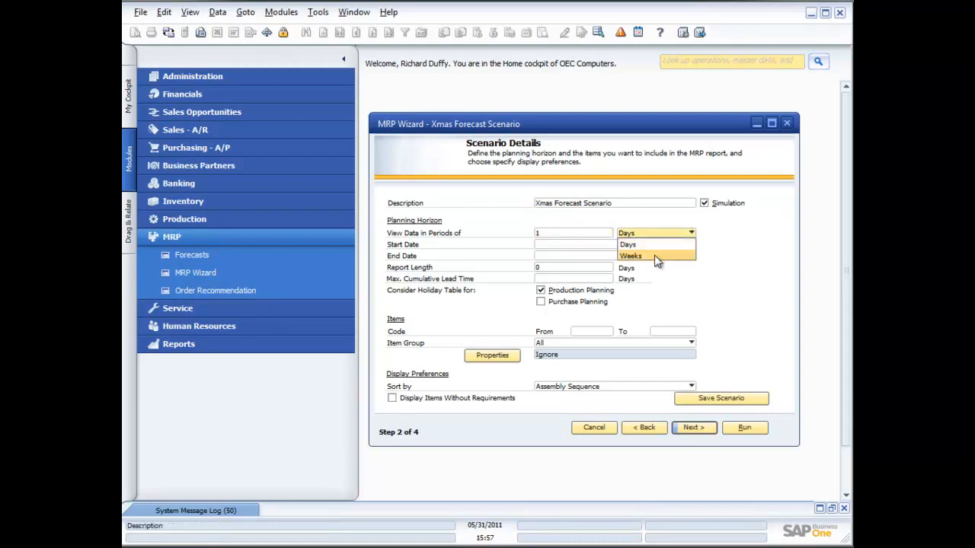
left_click(631, 255)
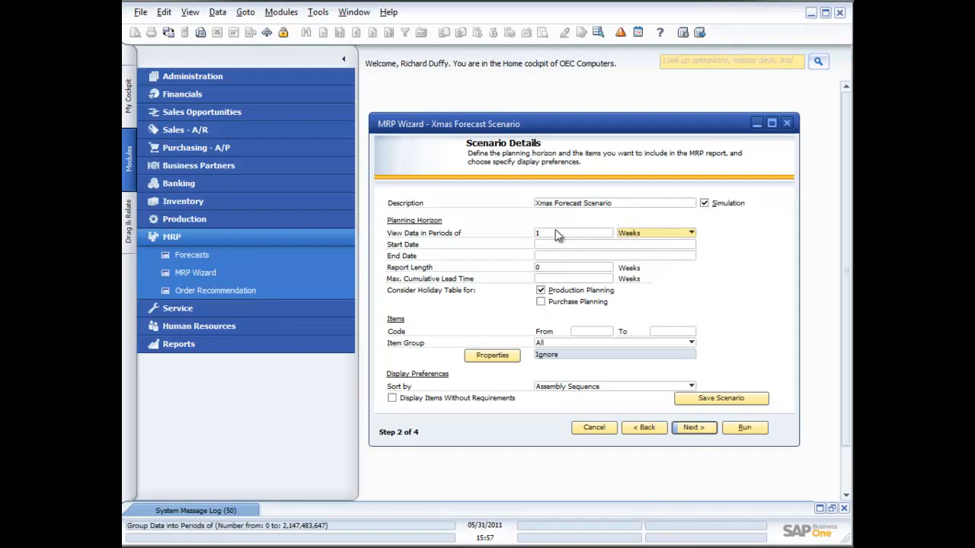
left_click(612, 244)
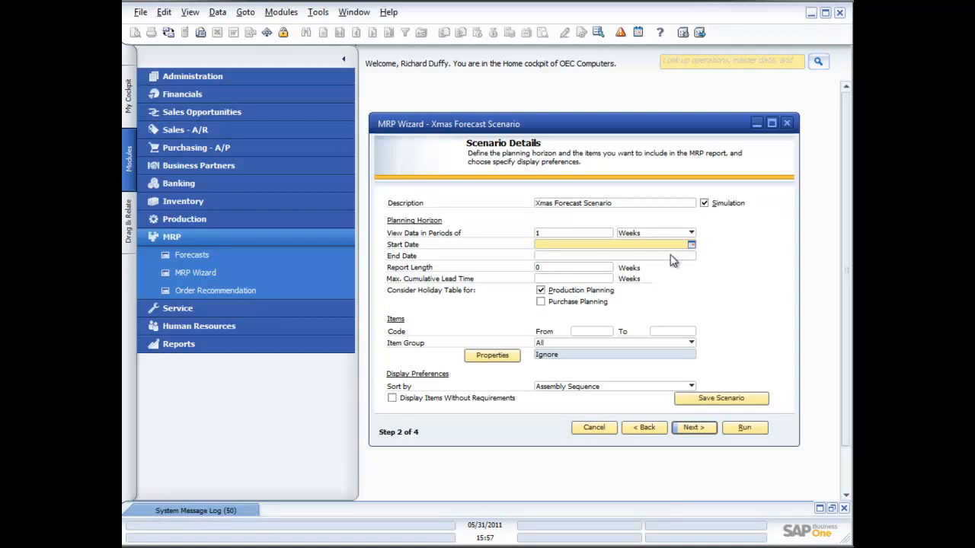
Set the planning horizon from 09/26/2011 to 01/06/2012 with the date pickers.
left_click(690, 243)
type("09/26/2011")
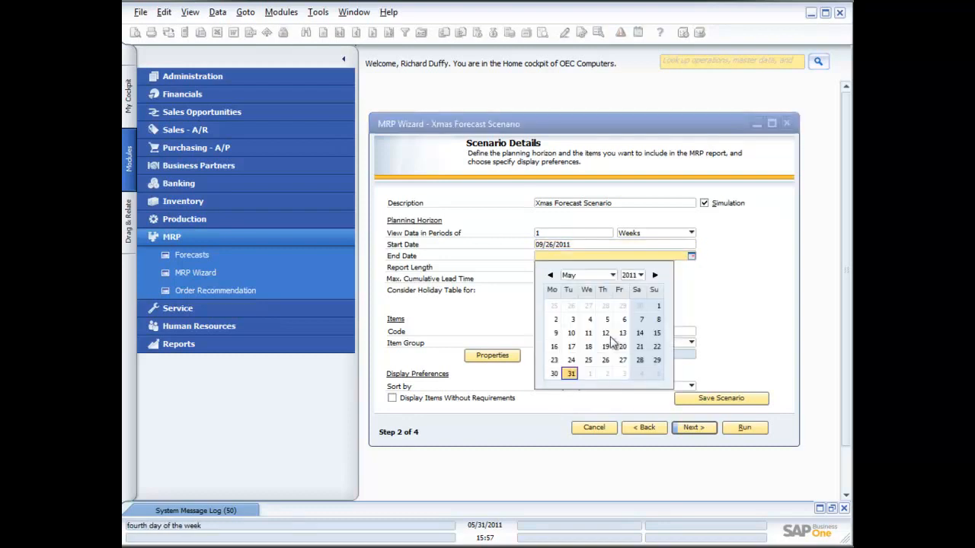
left_click(613, 274)
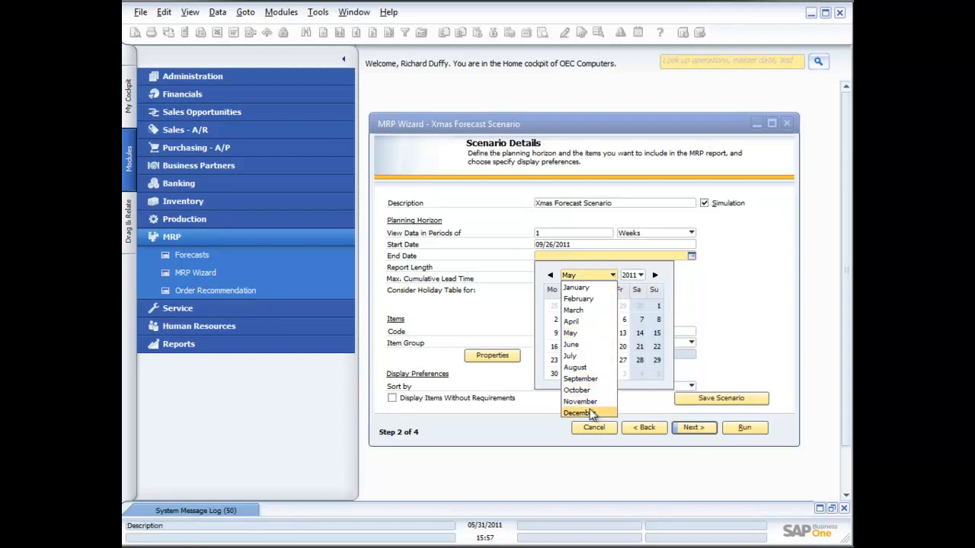
left_click(579, 413)
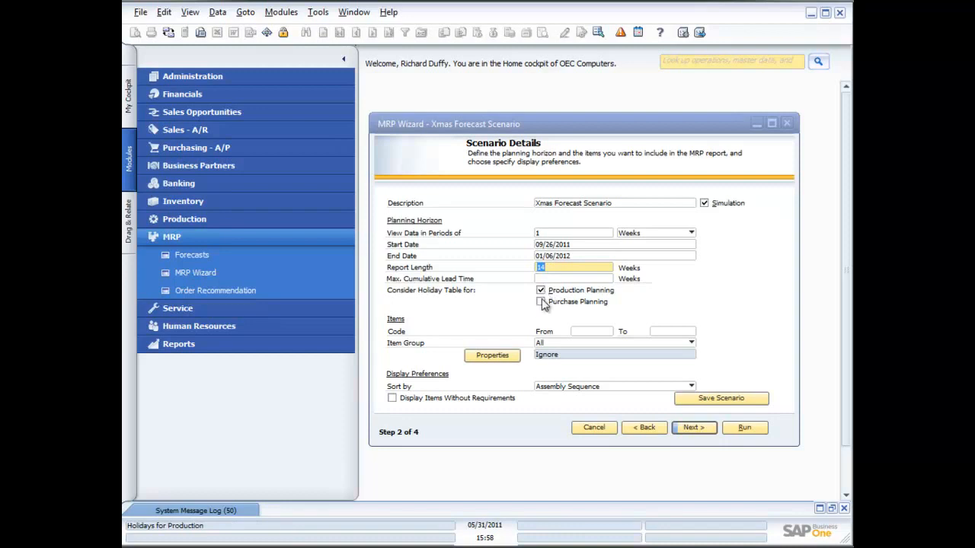
left_click(540, 301)
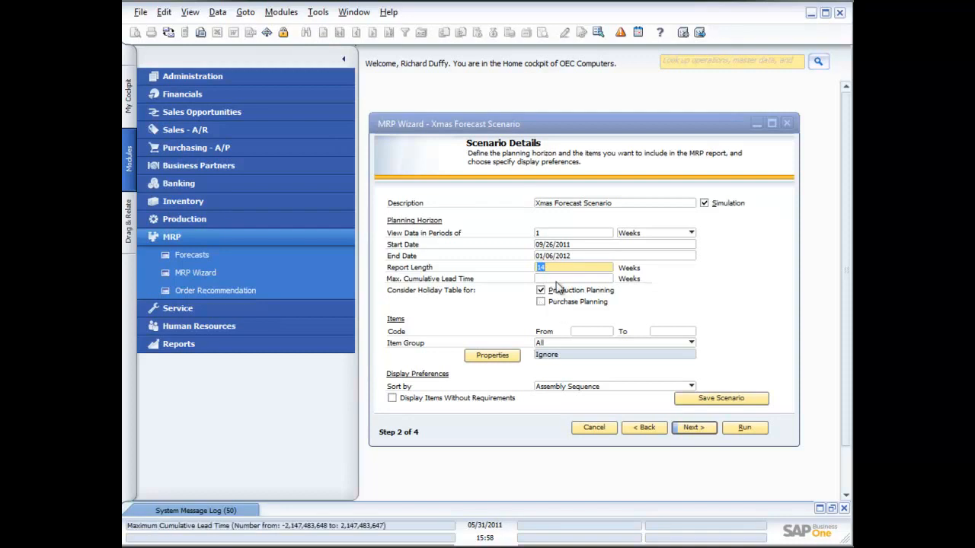
mouse_move(591, 330)
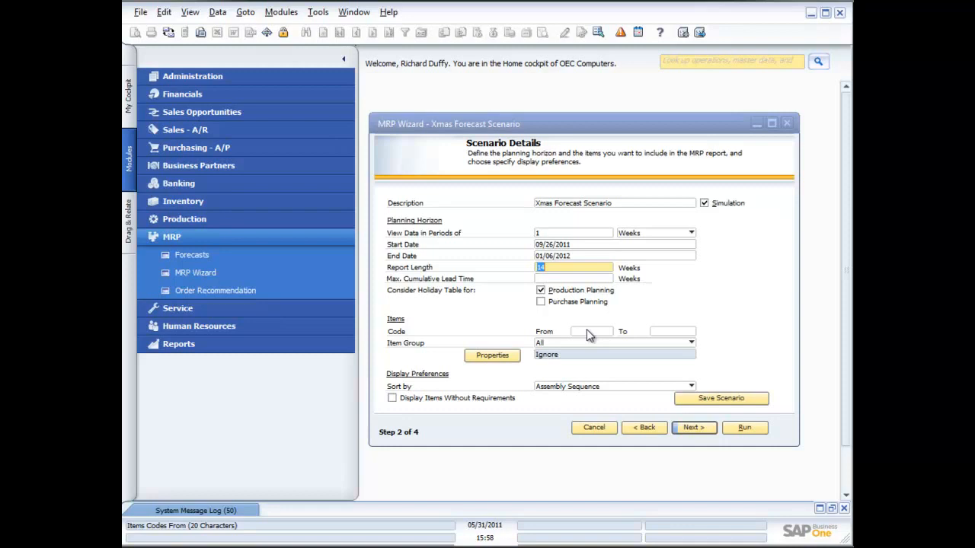
mouse_move(542, 347)
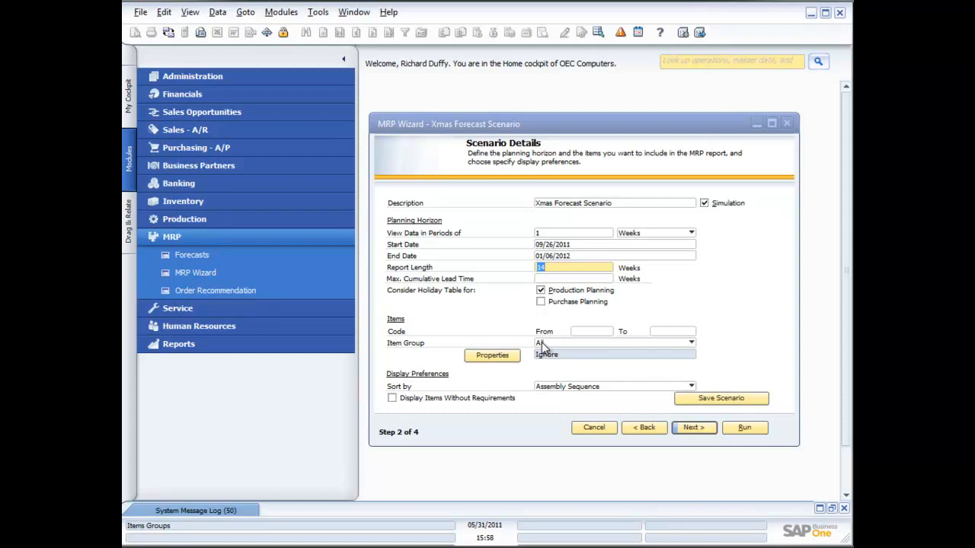
mouse_move(590, 331)
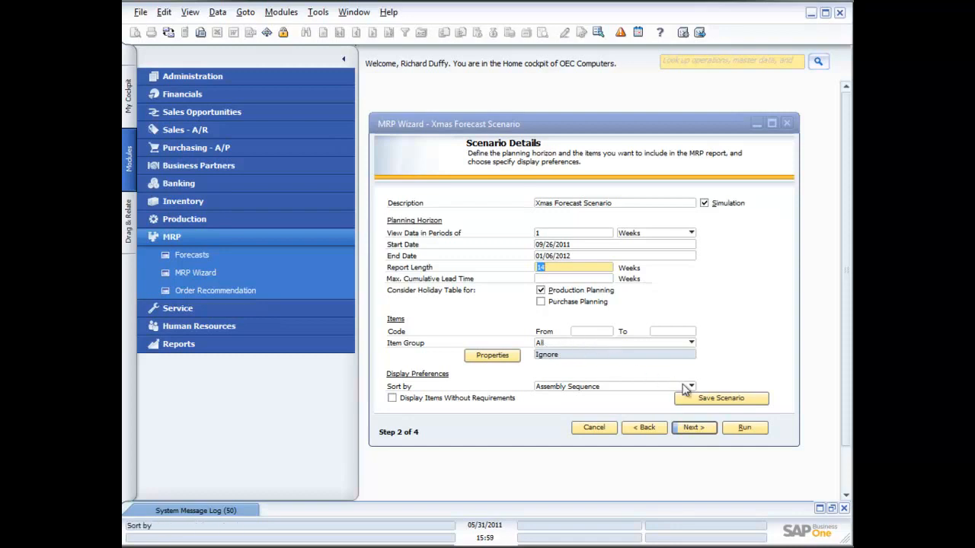
left_click(689, 387)
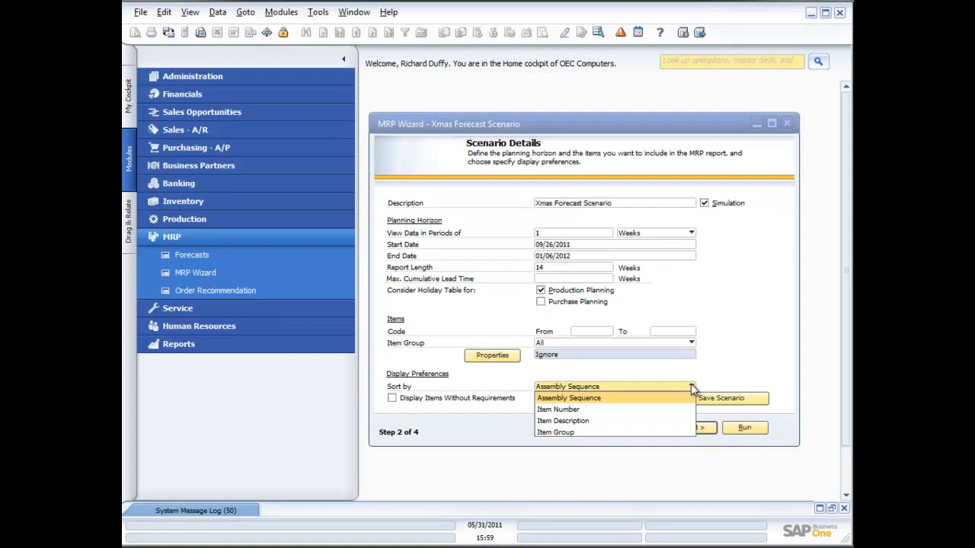
Sort results by item number and attempt to save the scenario.
left_click(557, 408)
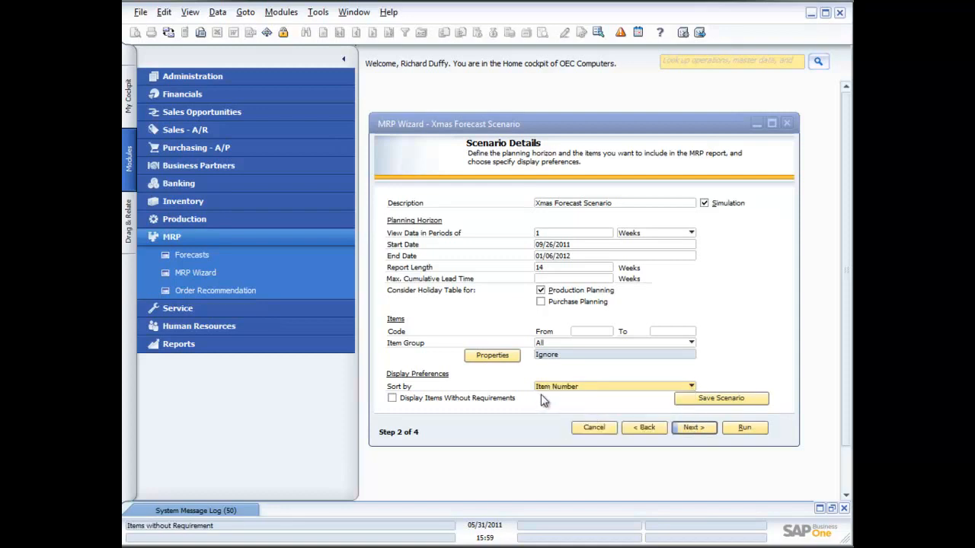
mouse_move(512, 414)
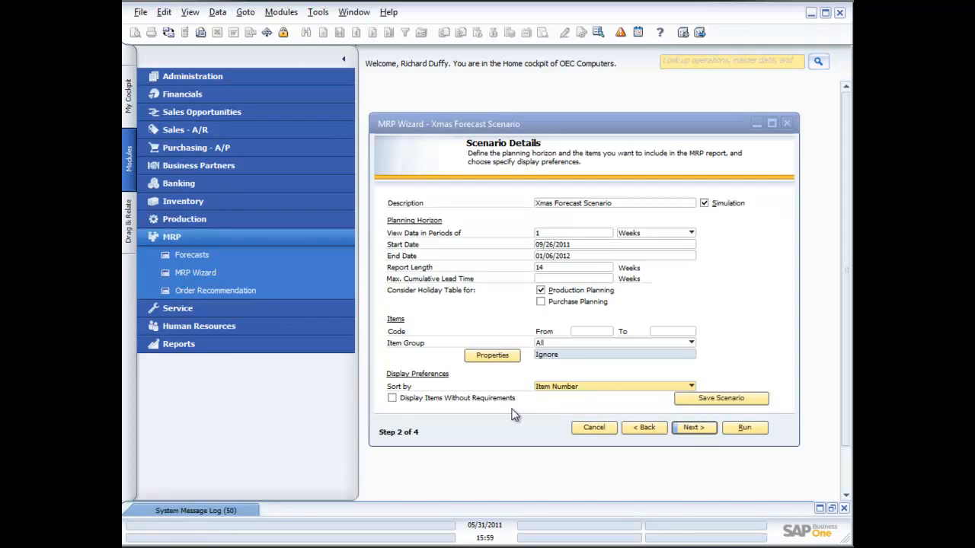
mouse_move(466, 405)
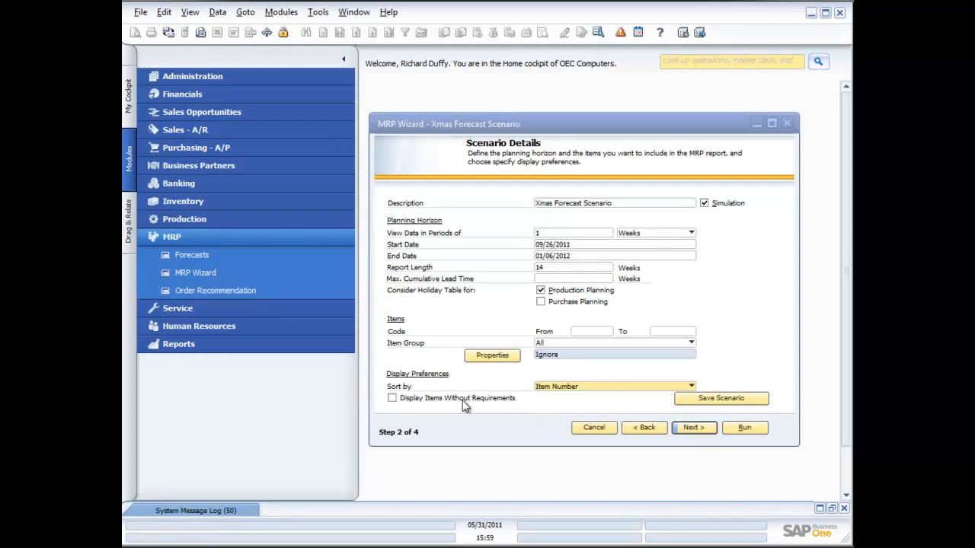
mouse_move(590, 408)
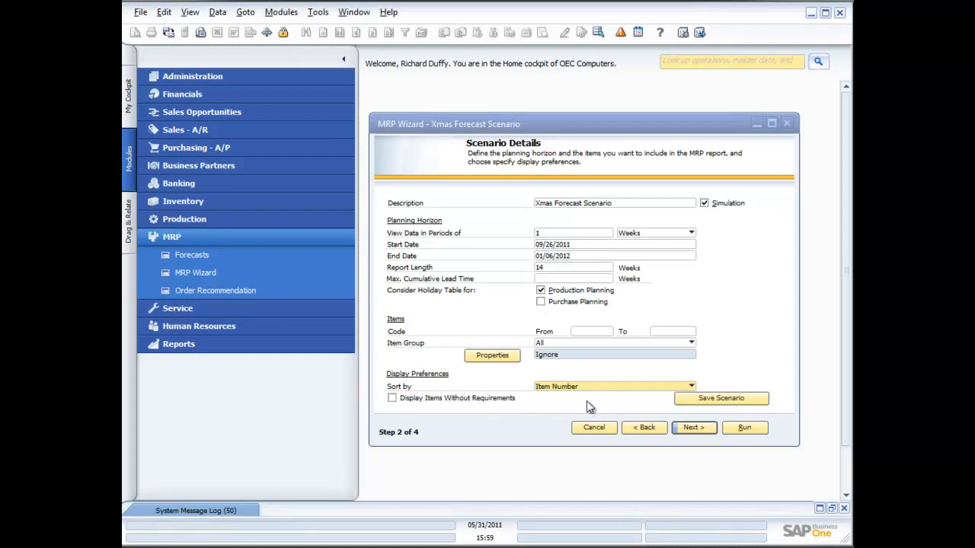
left_click(720, 399)
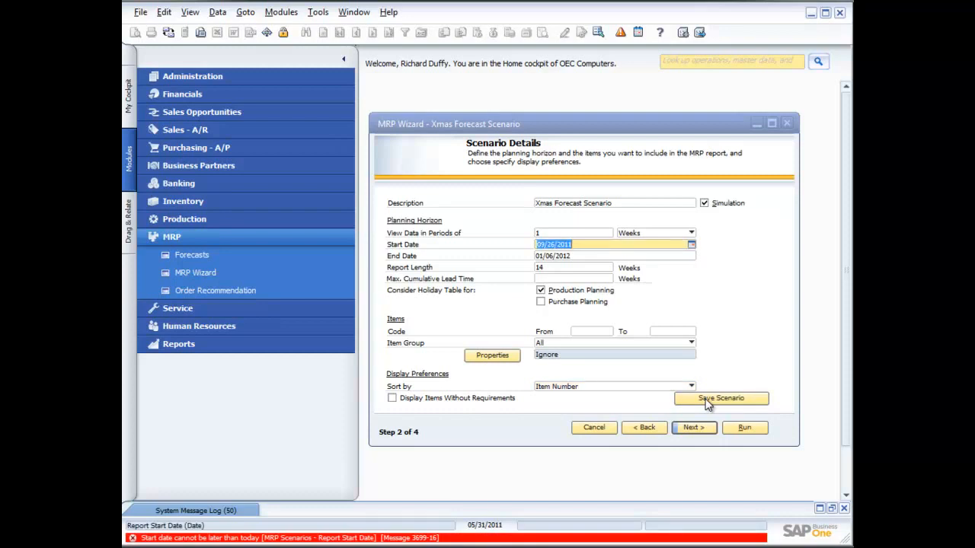
mouse_move(713, 408)
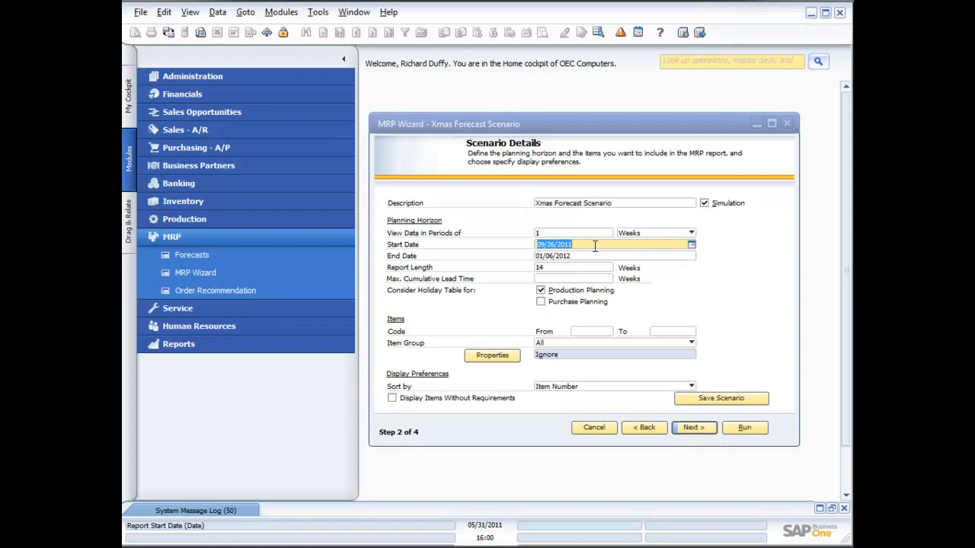
Set the scenario start date to today, 05/30/2011, using 'd'.
type("d")
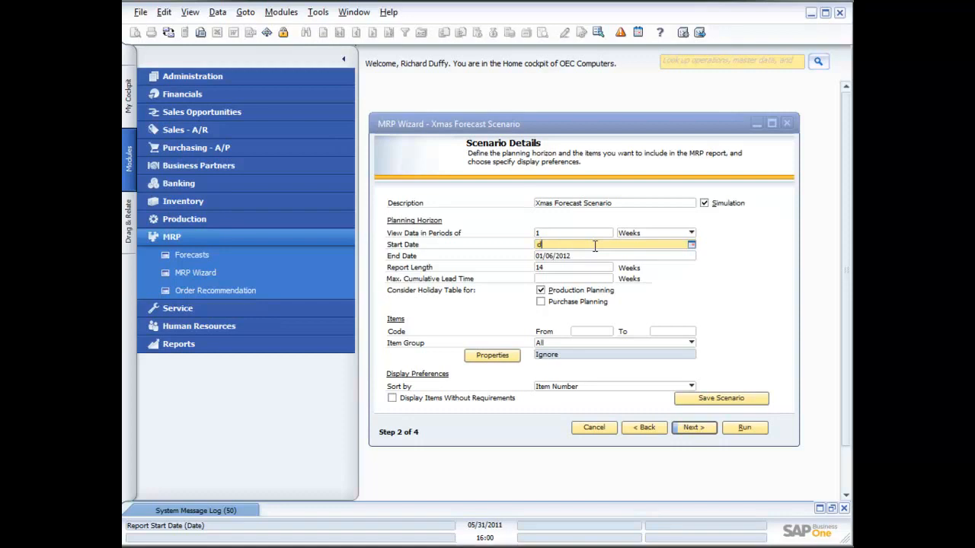
key("Tab")
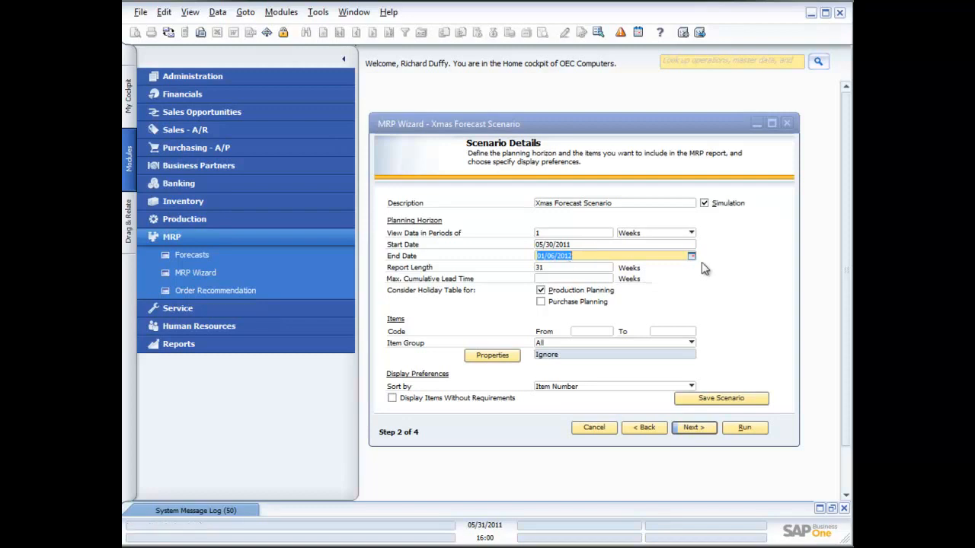
Check the end date calendar, leave it unchanged, and save the scenario.
left_click(613, 274)
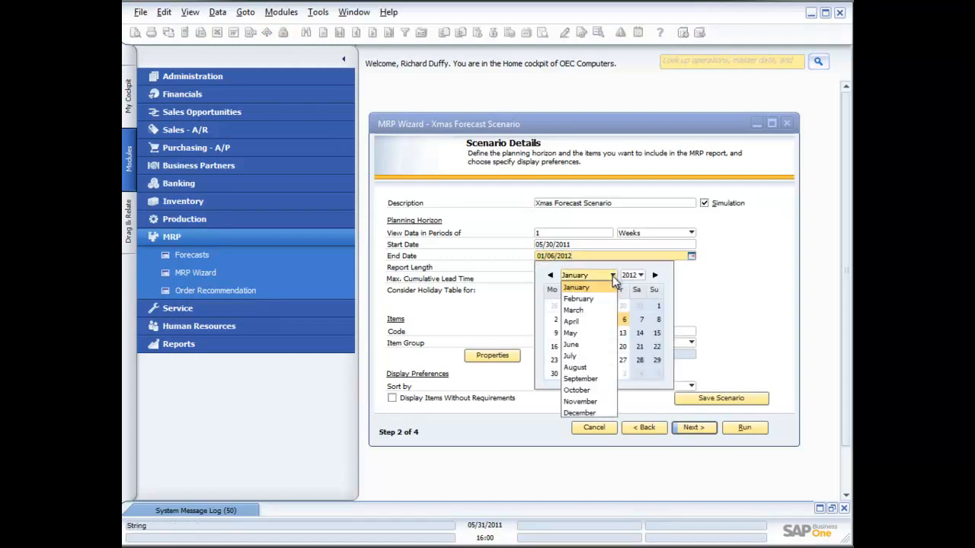
left_click(579, 413)
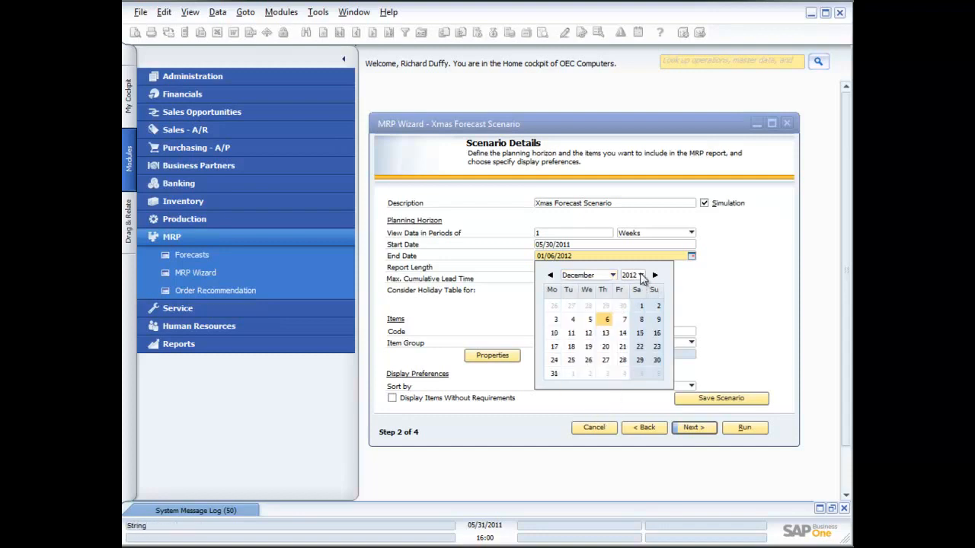
left_click(639, 274)
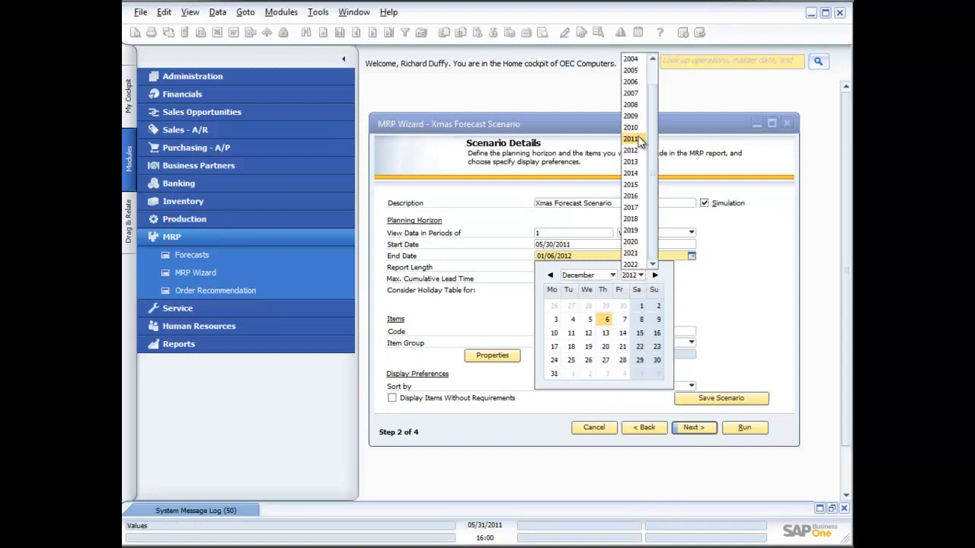
left_click(630, 138)
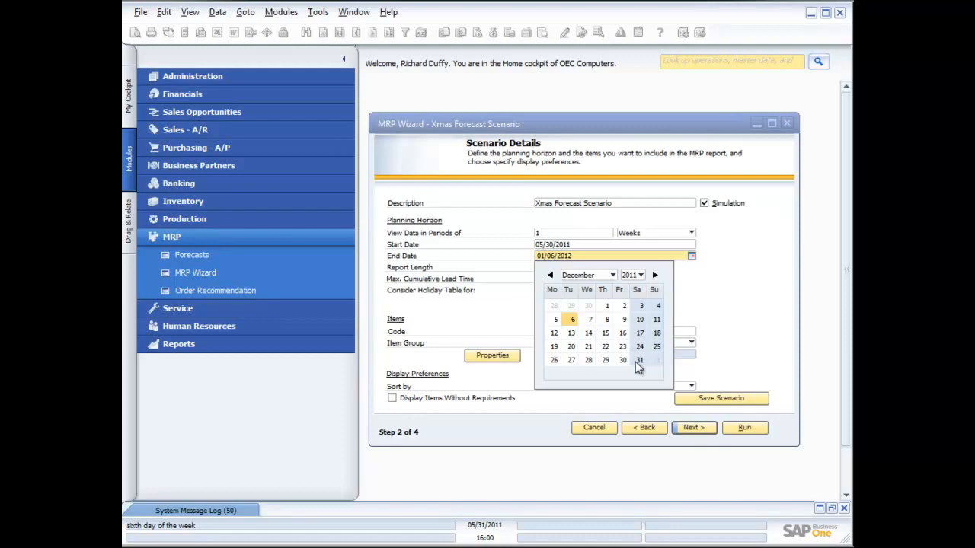
left_click(640, 360)
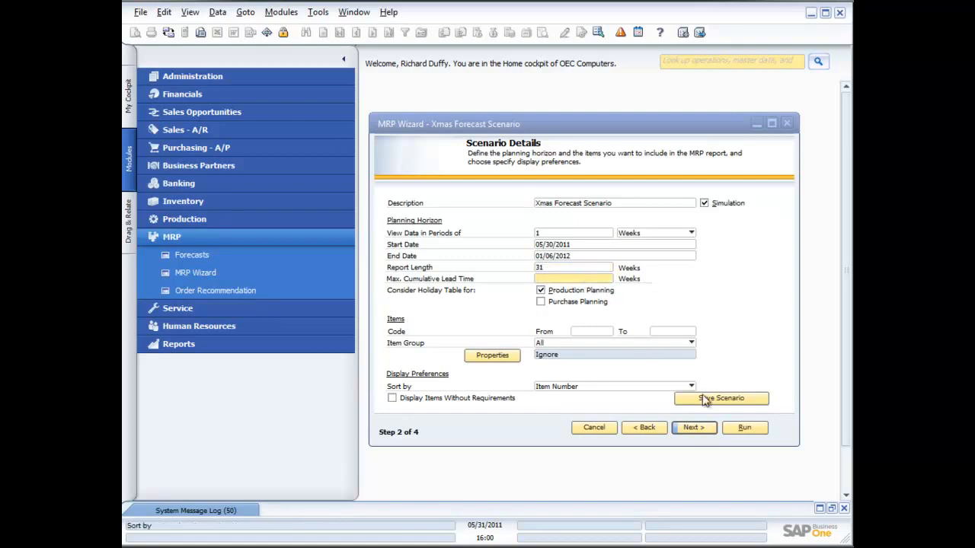
left_click(720, 399)
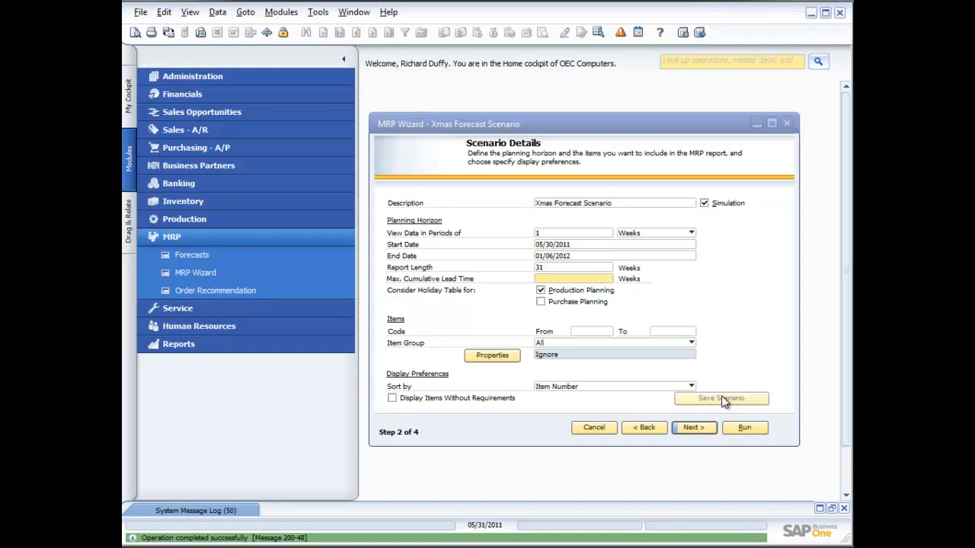
Advance to Step 3 Data Source and review the warehouse and document checkboxes.
left_click(693, 426)
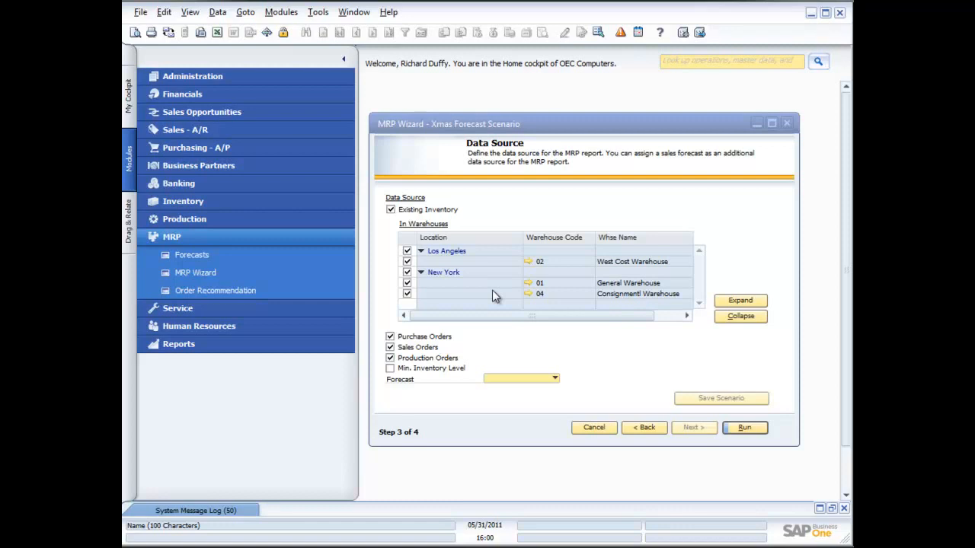
mouse_move(478, 277)
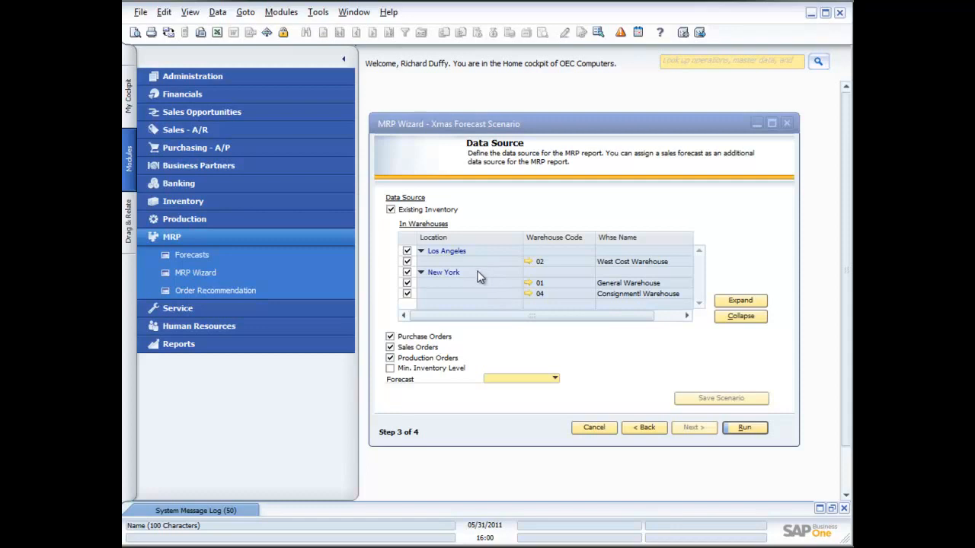
mouse_move(460, 281)
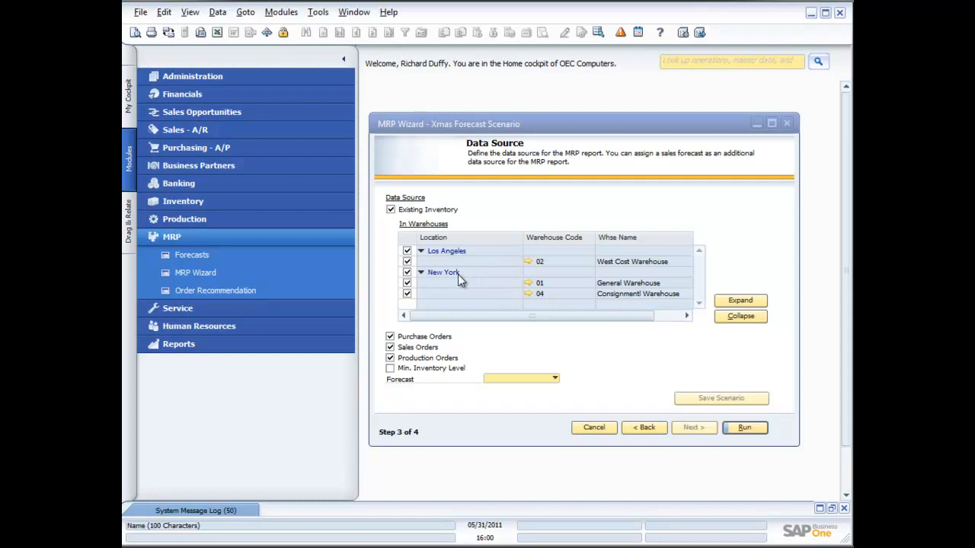
mouse_move(454, 292)
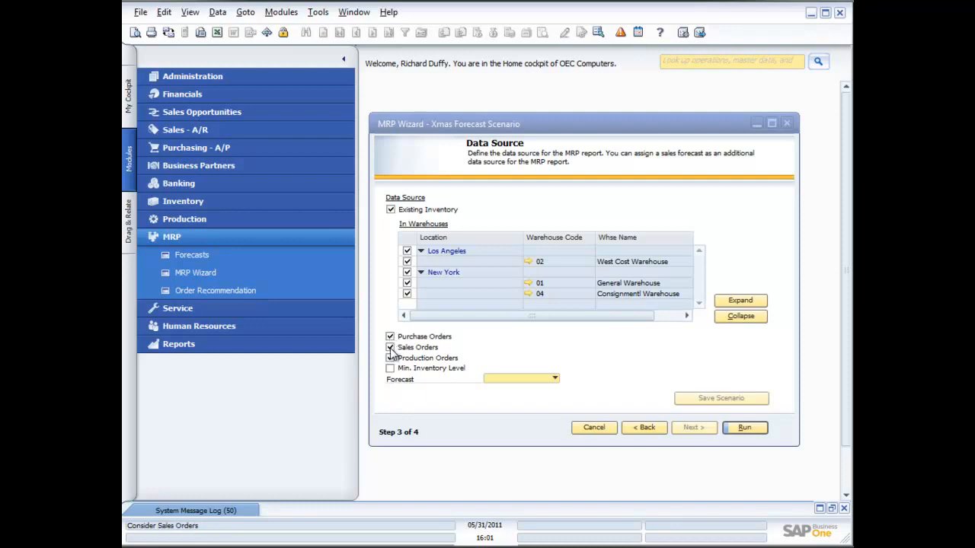
left_click(390, 358)
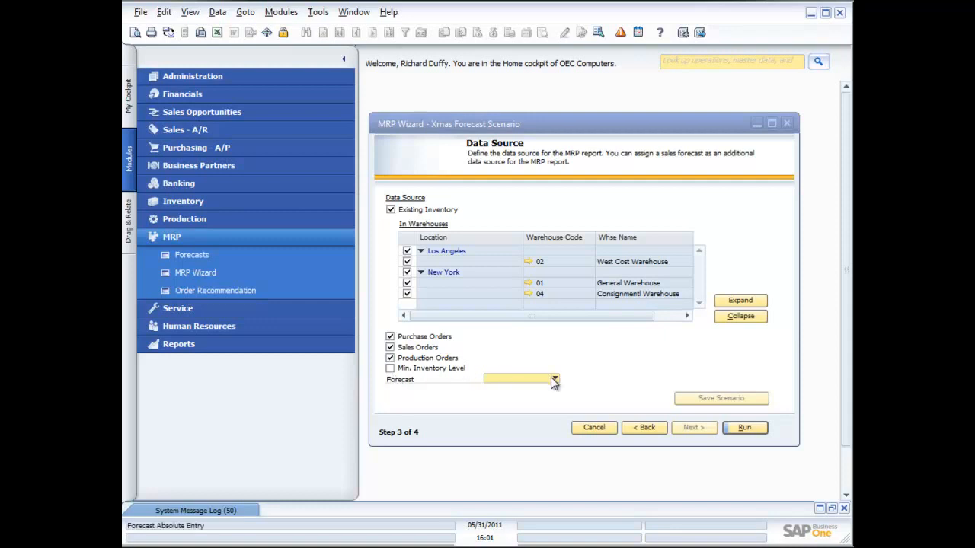
left_click(554, 380)
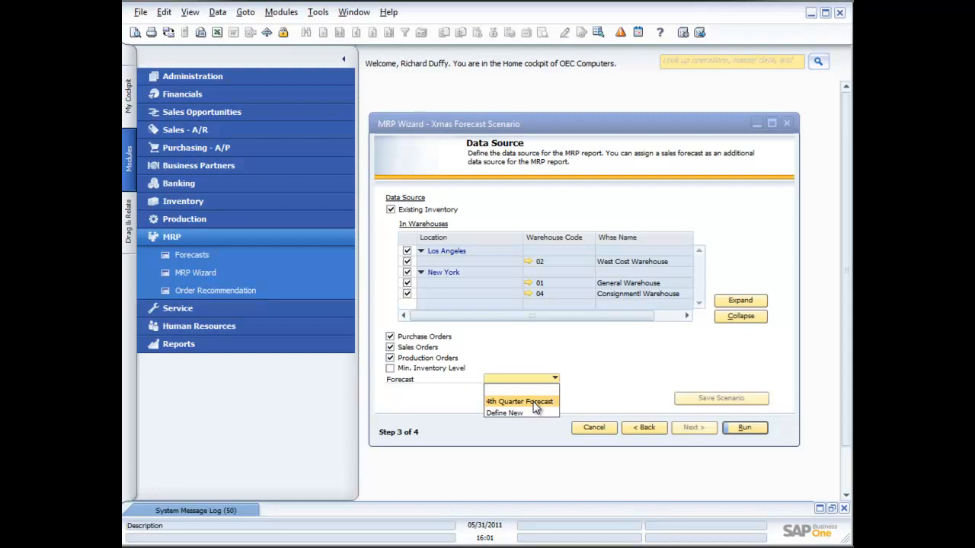
left_click(518, 402)
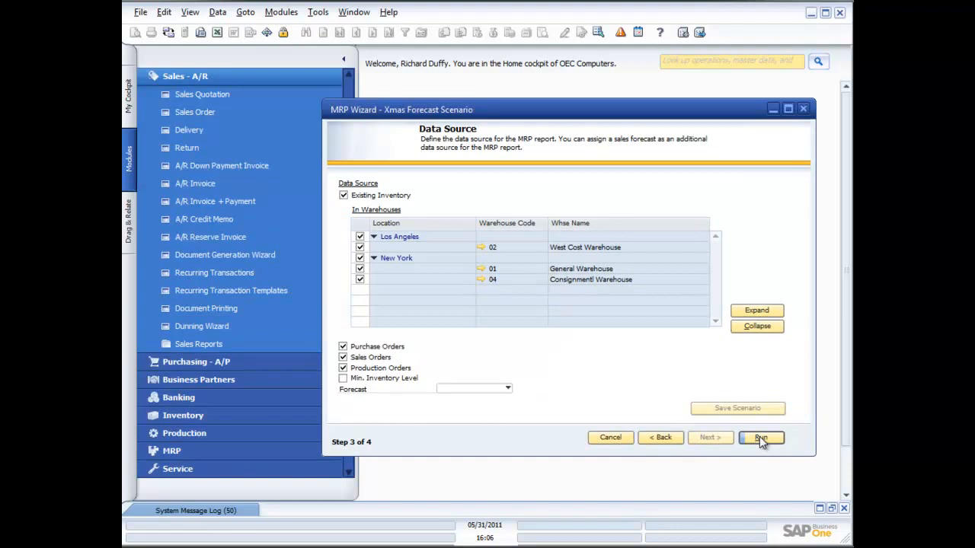
Run the MRP calculation and expand item A00001 to show its inventory, receipts and requirements.
left_click(760, 438)
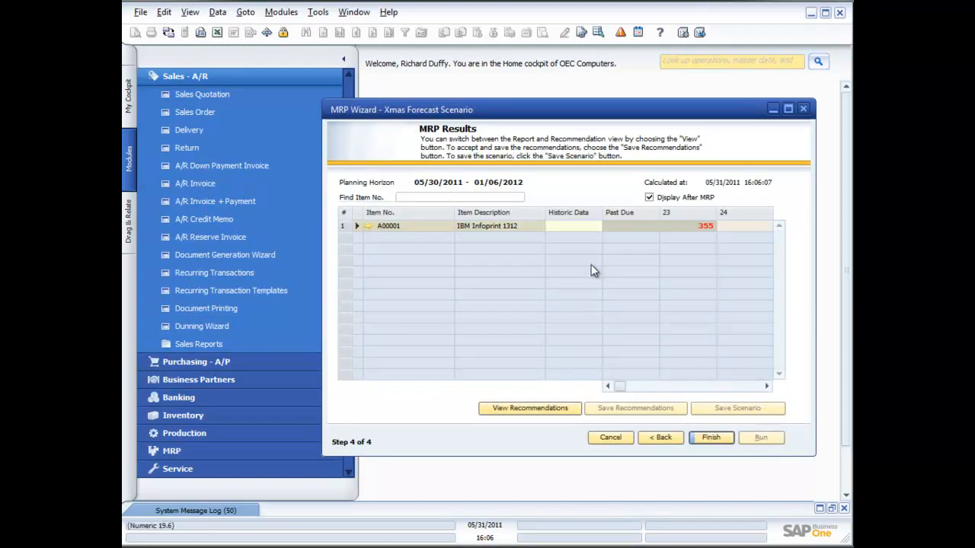
mouse_move(585, 237)
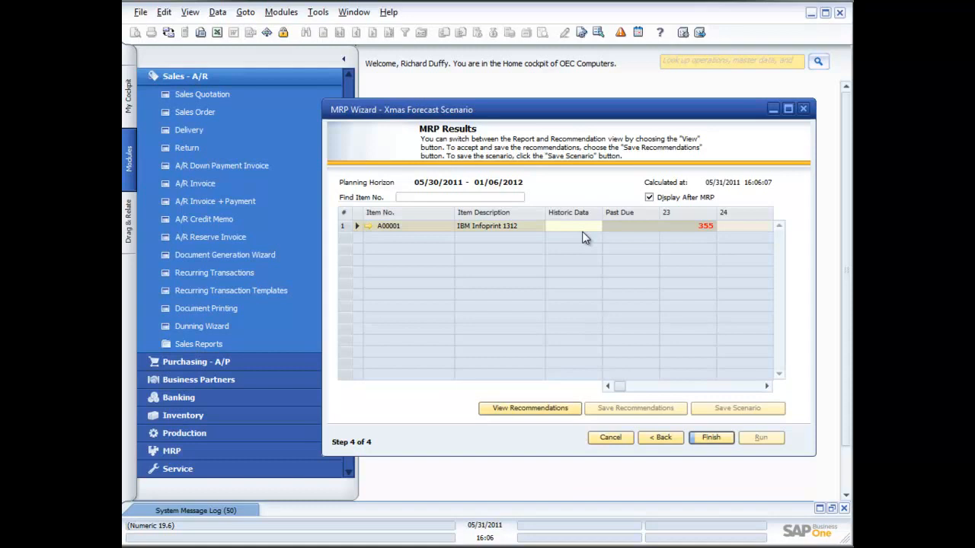
mouse_move(691, 228)
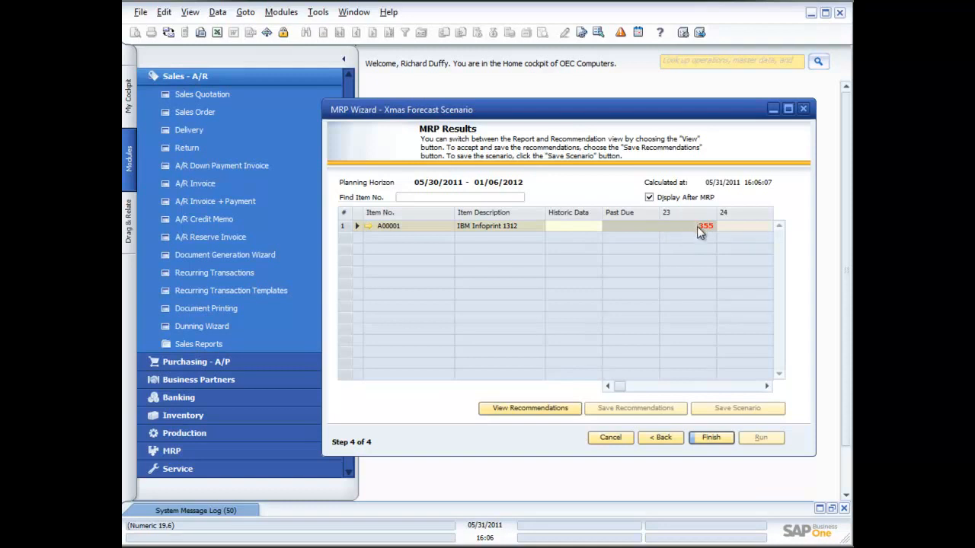
mouse_move(669, 231)
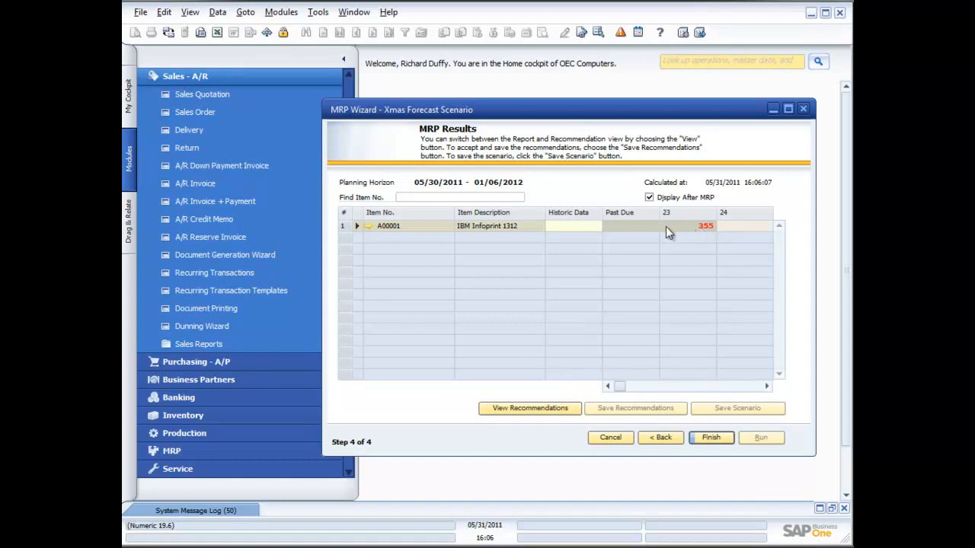
mouse_move(358, 232)
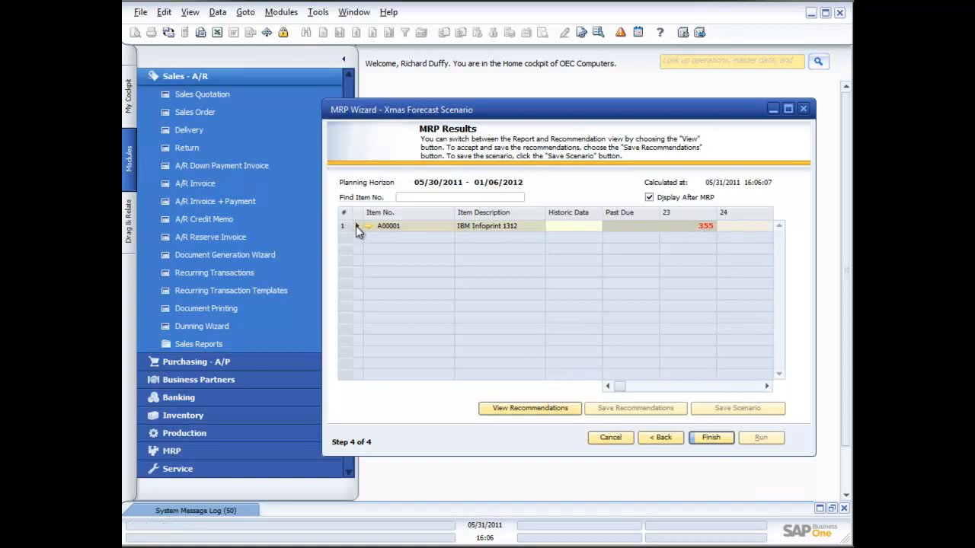
left_click(368, 225)
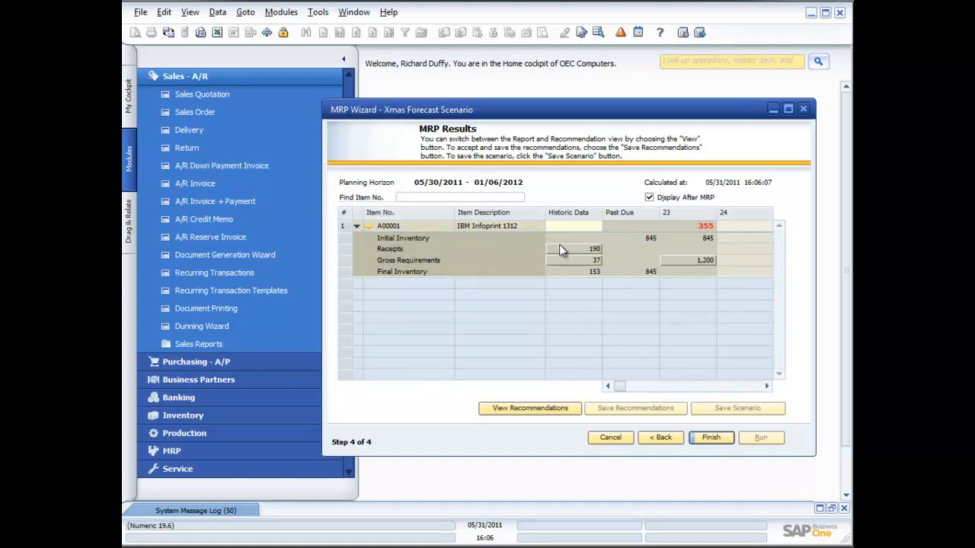
mouse_move(627, 253)
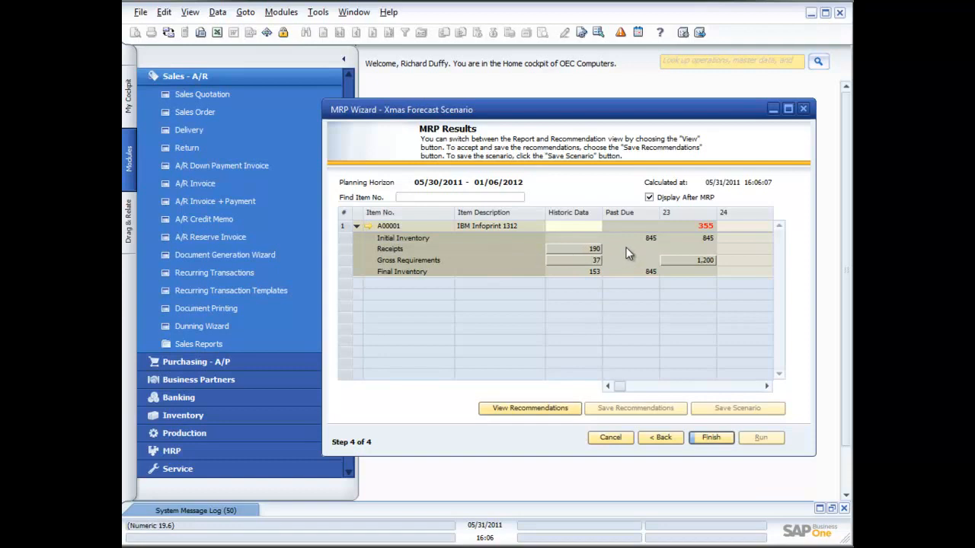
mouse_move(703, 262)
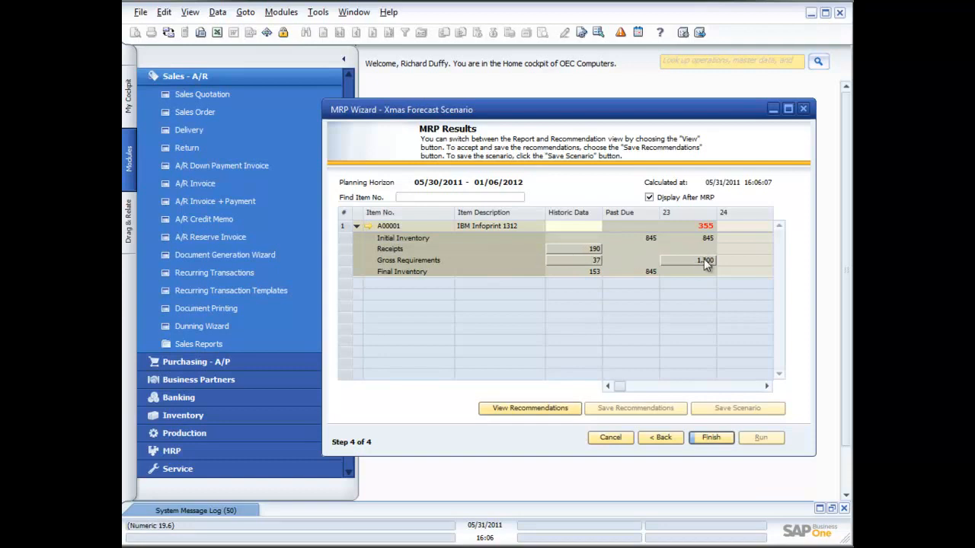
mouse_move(704, 262)
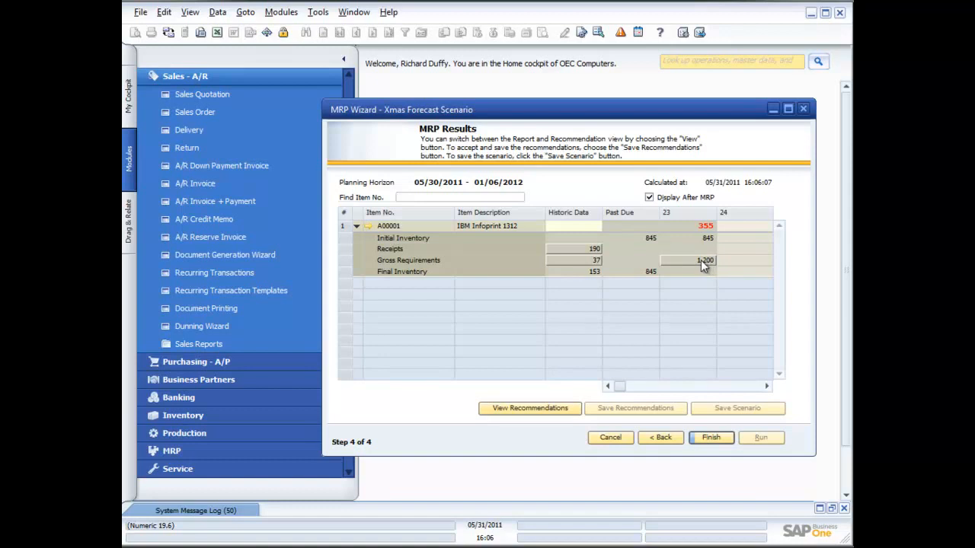
mouse_move(667, 276)
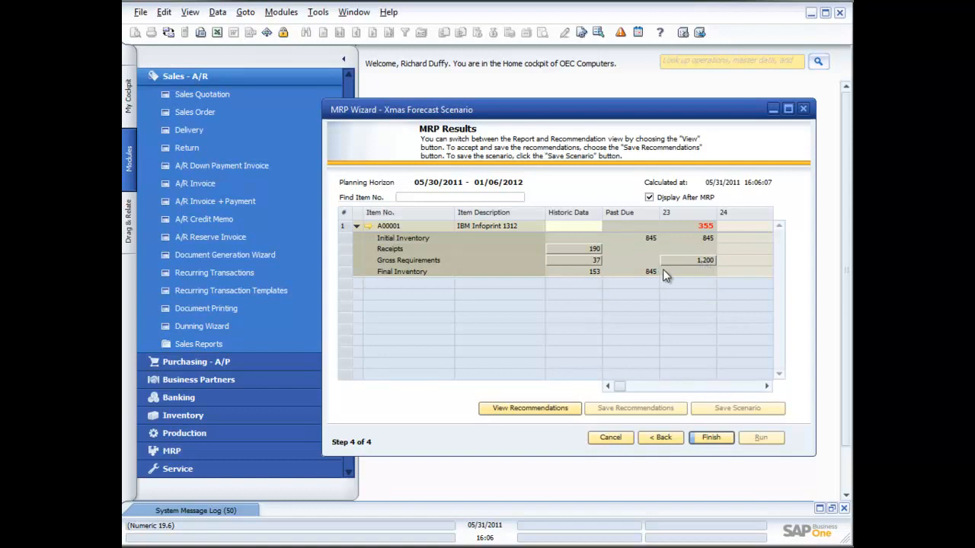
mouse_move(670, 262)
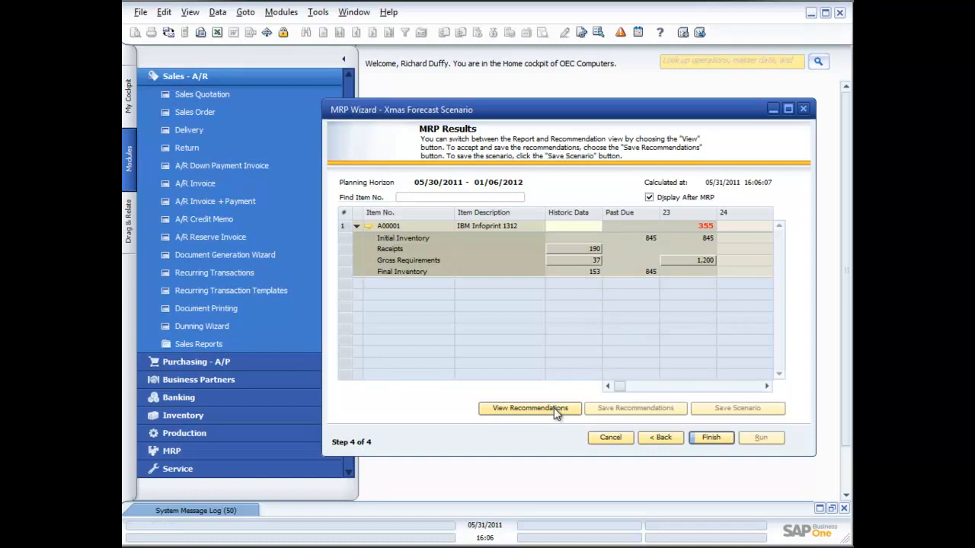
Toggle the Xmas Forecast Scenario results between recommendations and report view, then finish the wizard.
left_click(529, 408)
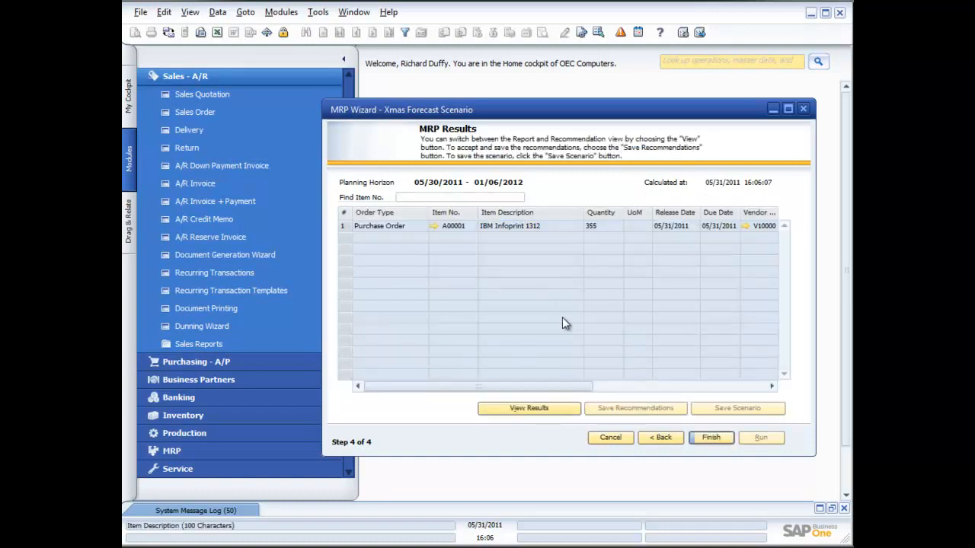
mouse_move(508, 310)
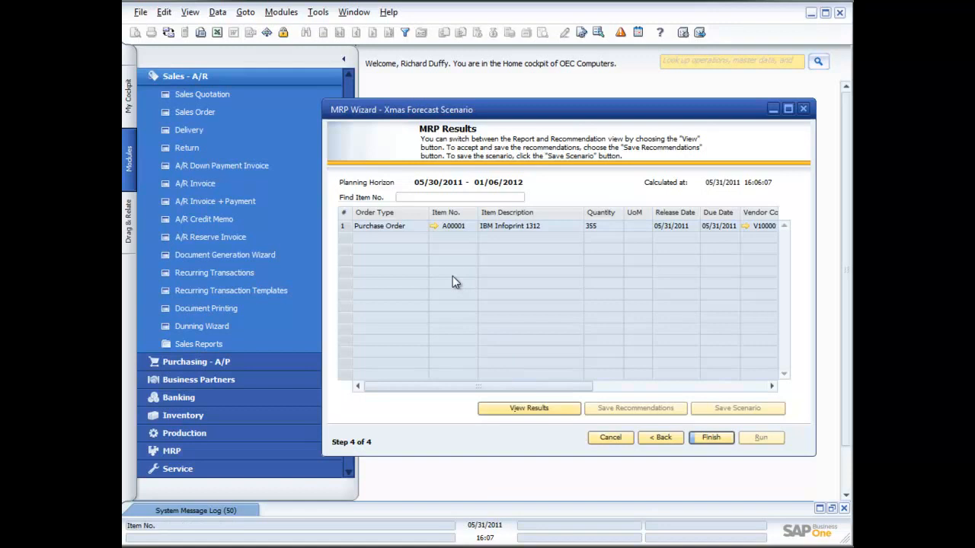
mouse_move(342, 228)
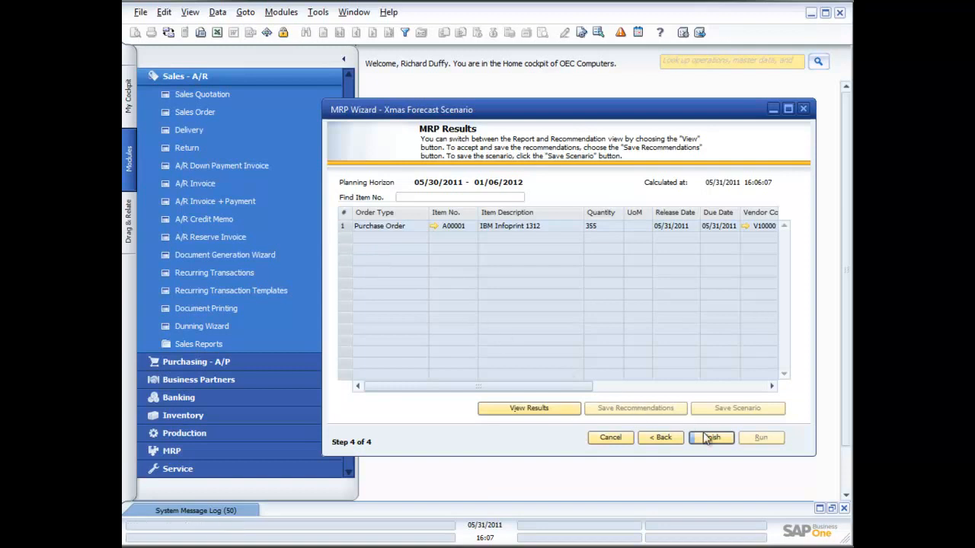
mouse_move(710, 441)
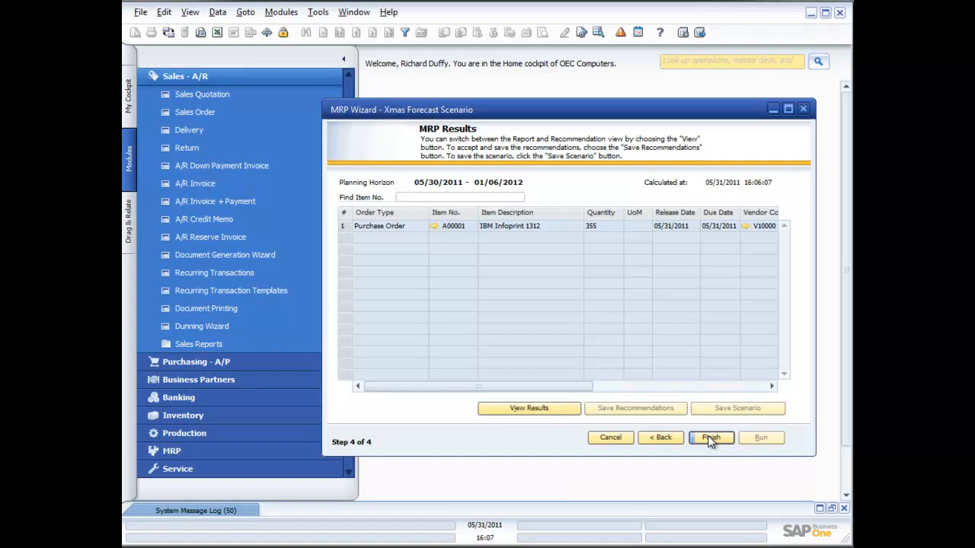
mouse_move(544, 411)
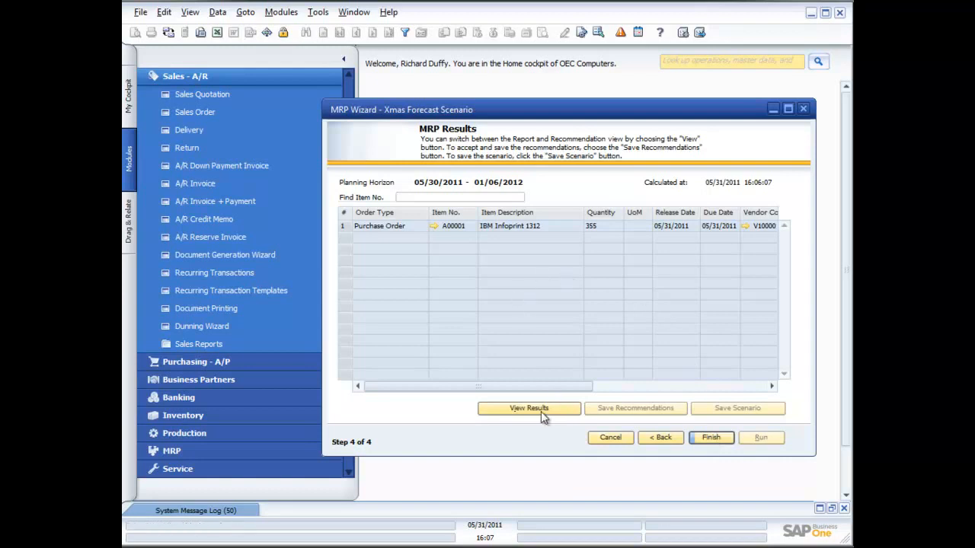
left_click(528, 408)
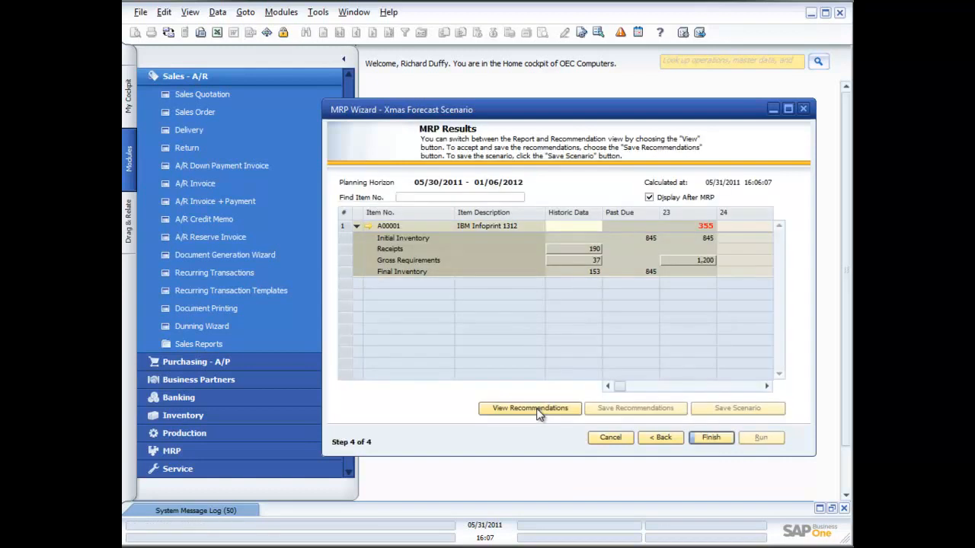
mouse_move(567, 424)
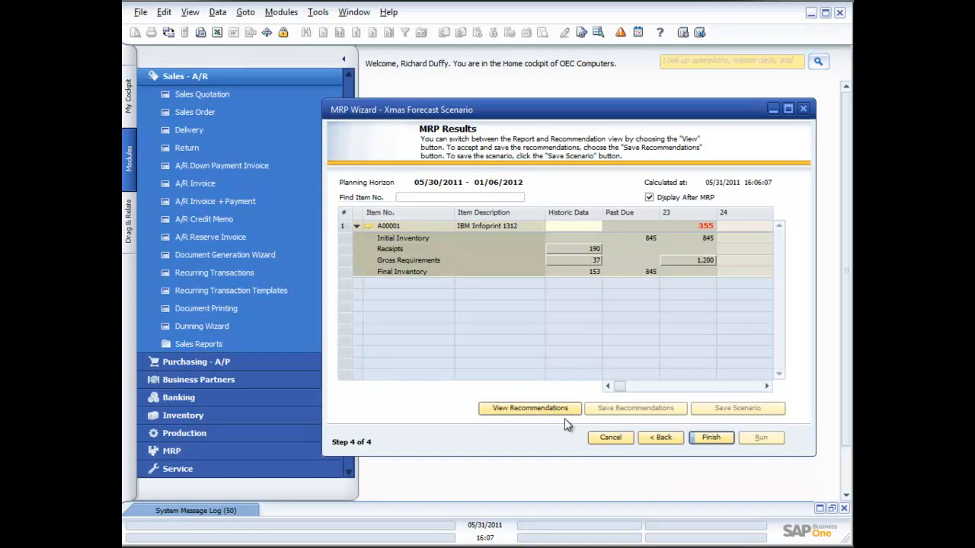
left_click(529, 408)
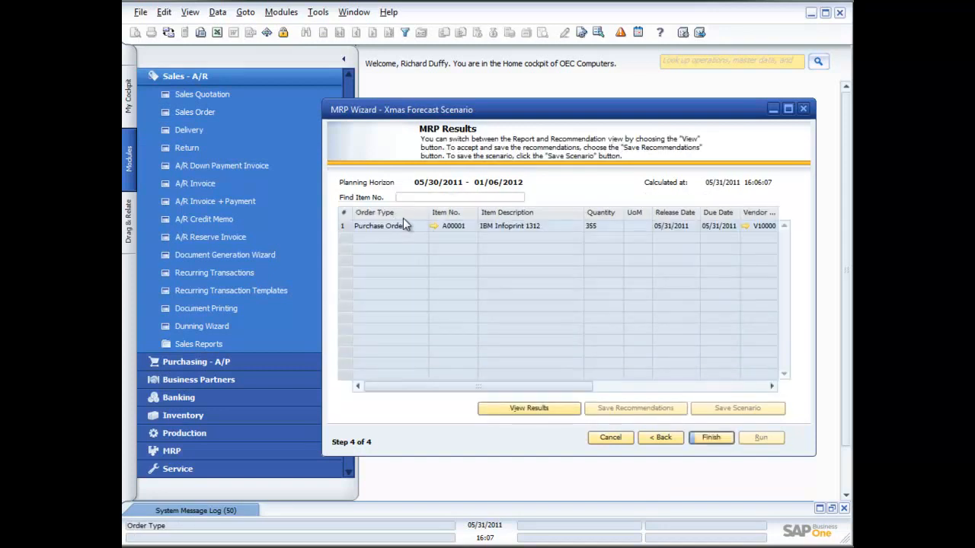
mouse_move(652, 373)
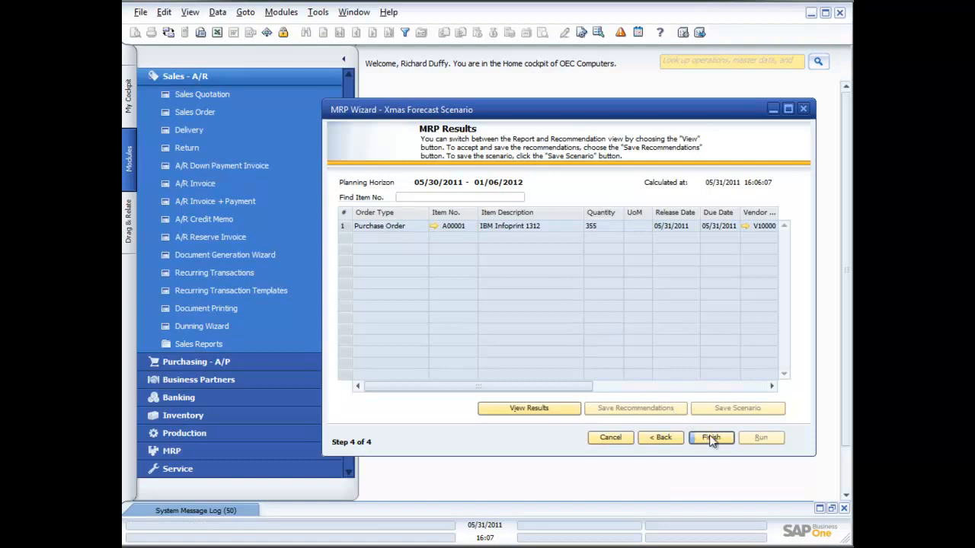
left_click(709, 437)
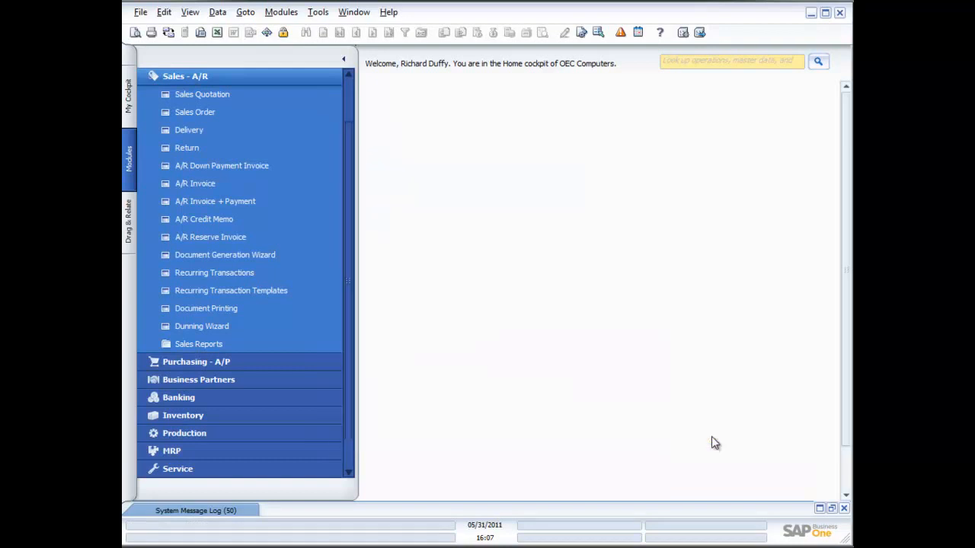
mouse_move(469, 331)
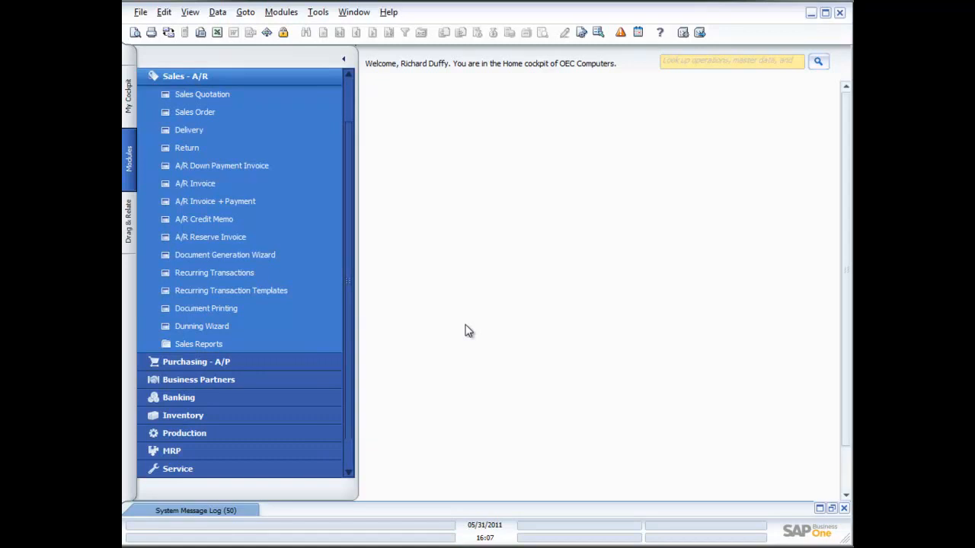
mouse_move(189, 67)
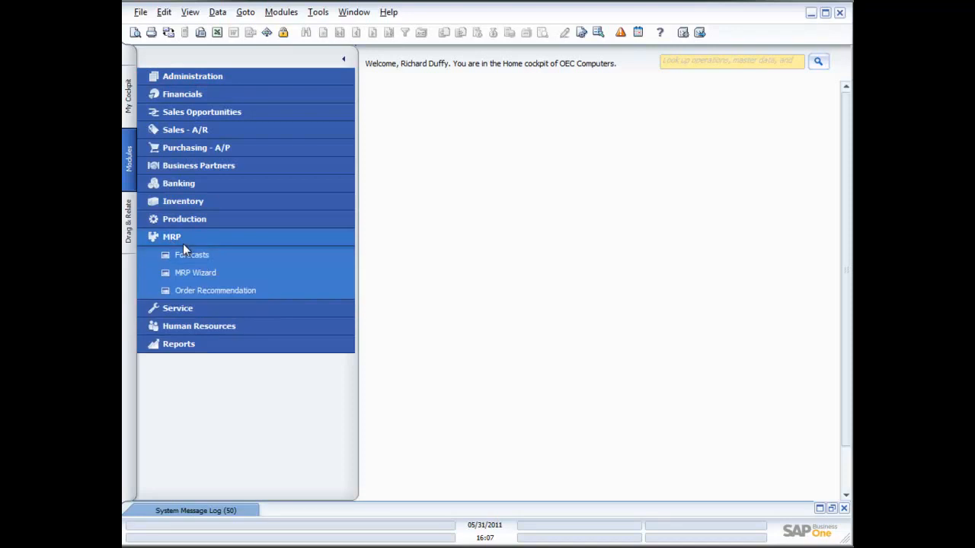
Restart the MRP Wizard keeping the existing Xmas Forecast Scenario through to its details.
left_click(195, 271)
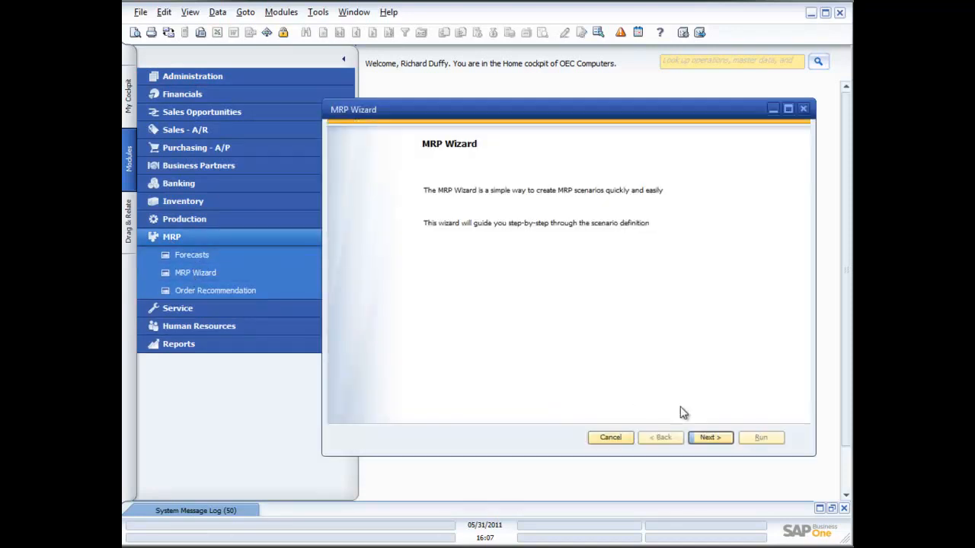
left_click(708, 437)
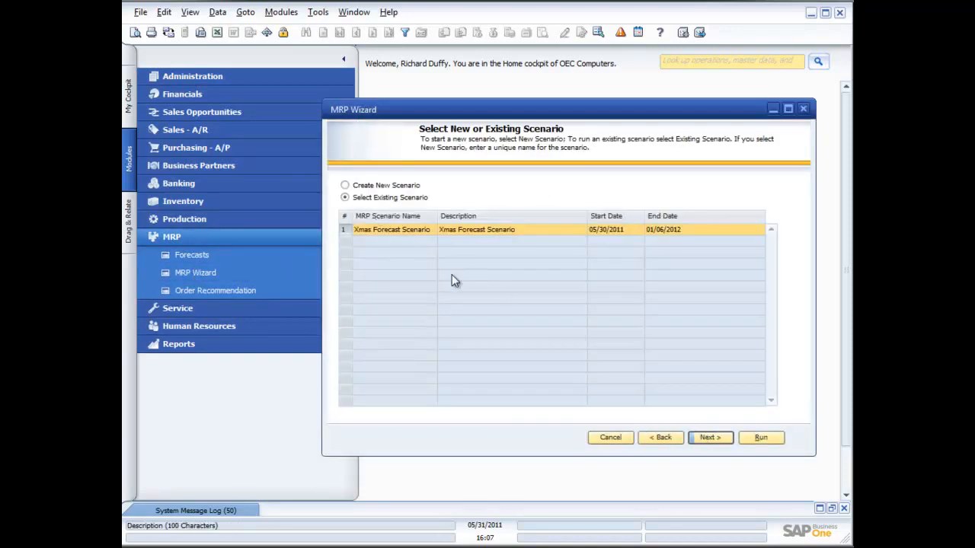
mouse_move(678, 427)
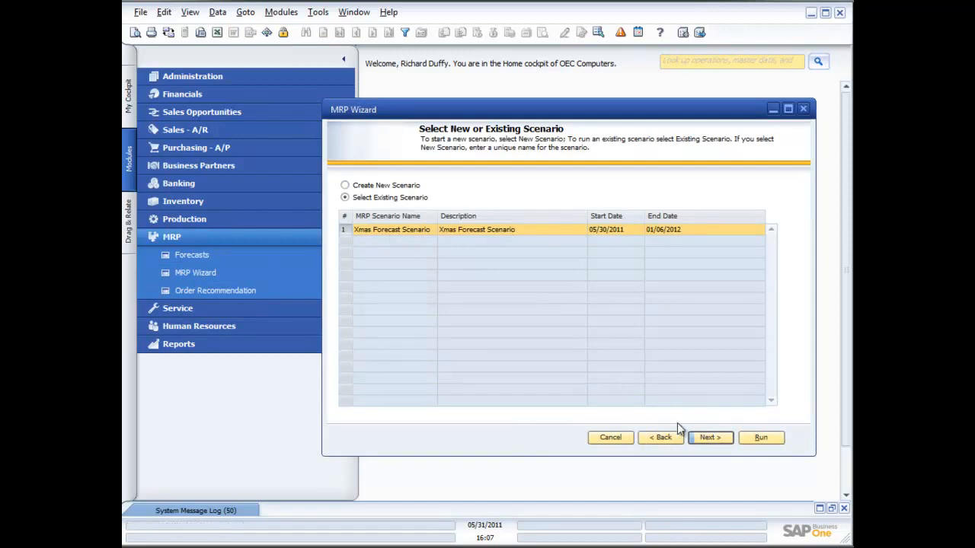
left_click(710, 437)
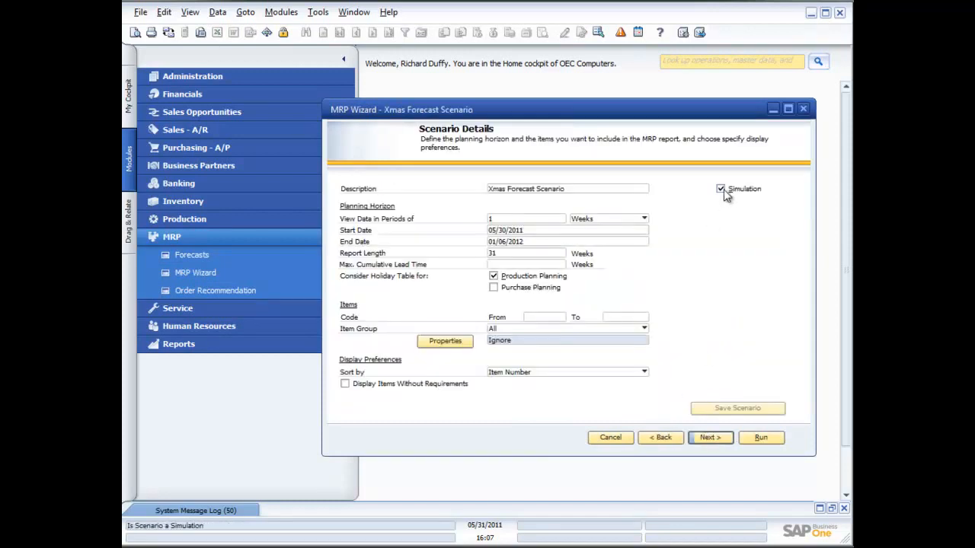
Turn off Simulation, run the scenario, expand A00001, save the recommendations and finish the wizard.
left_click(720, 189)
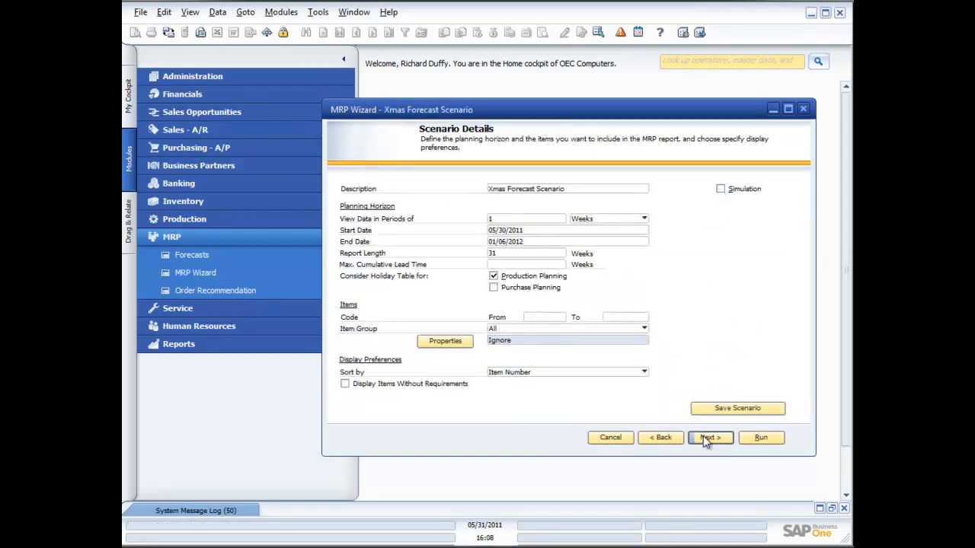
mouse_move(729, 442)
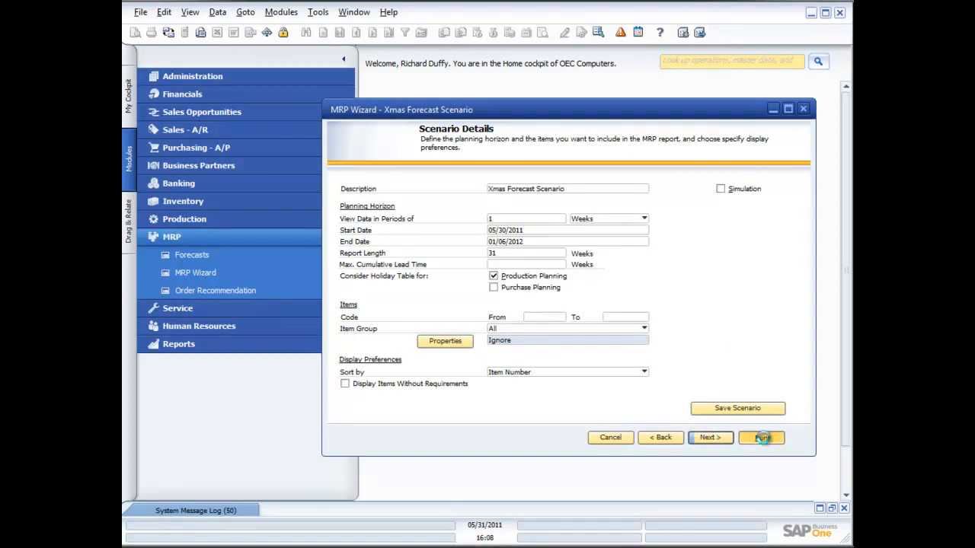
left_click(762, 437)
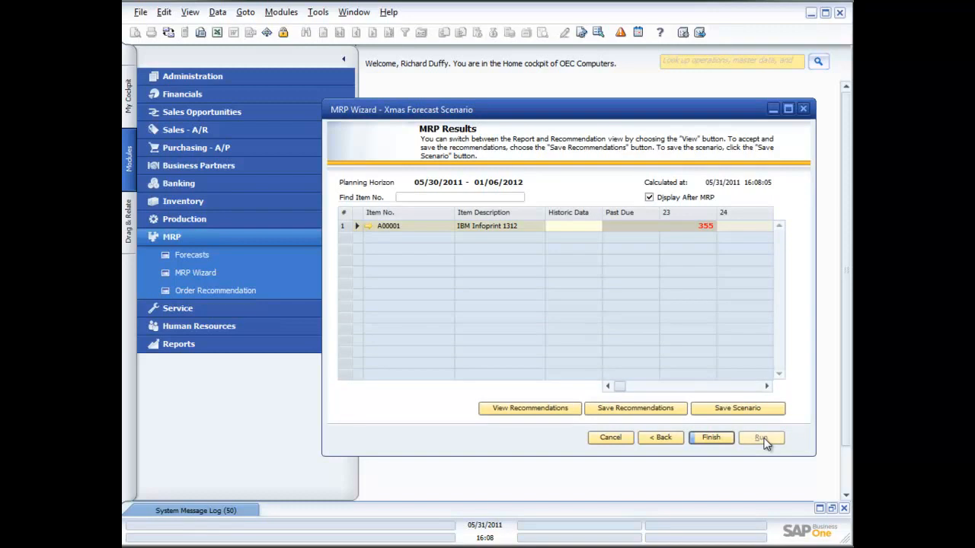
mouse_move(356, 221)
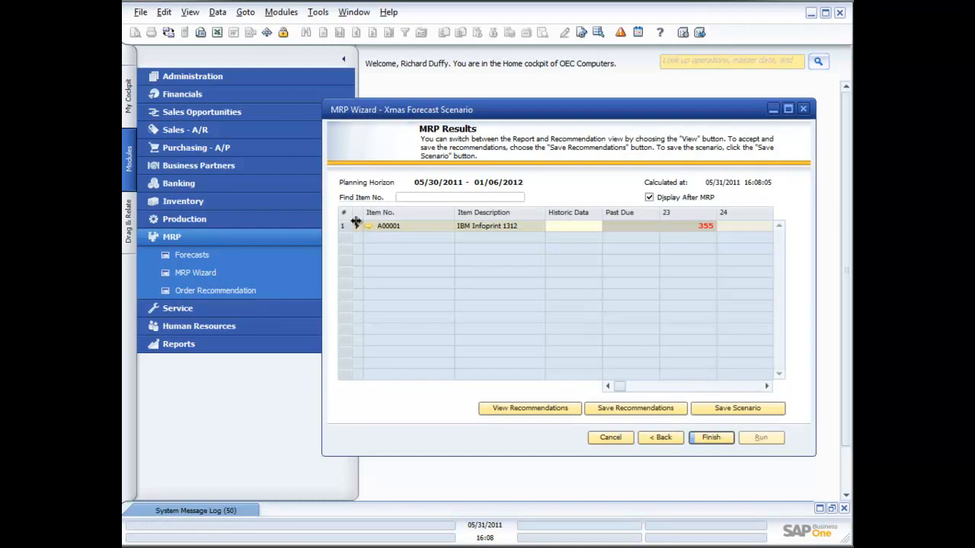
left_click(356, 225)
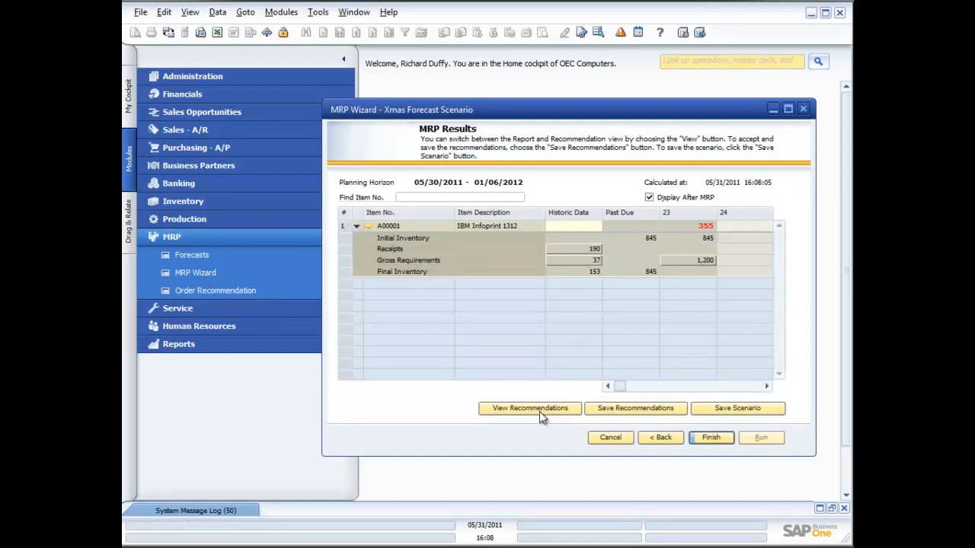
mouse_move(635, 408)
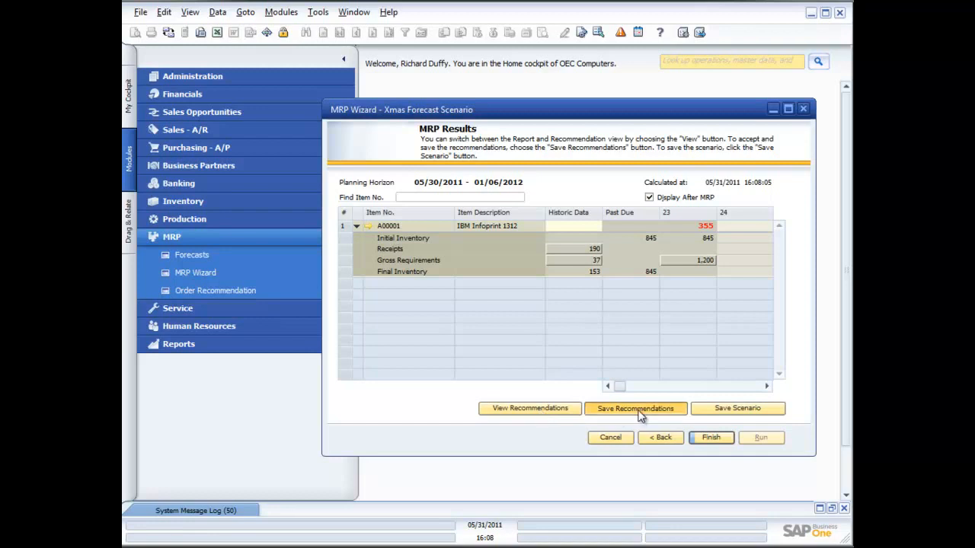
left_click(635, 408)
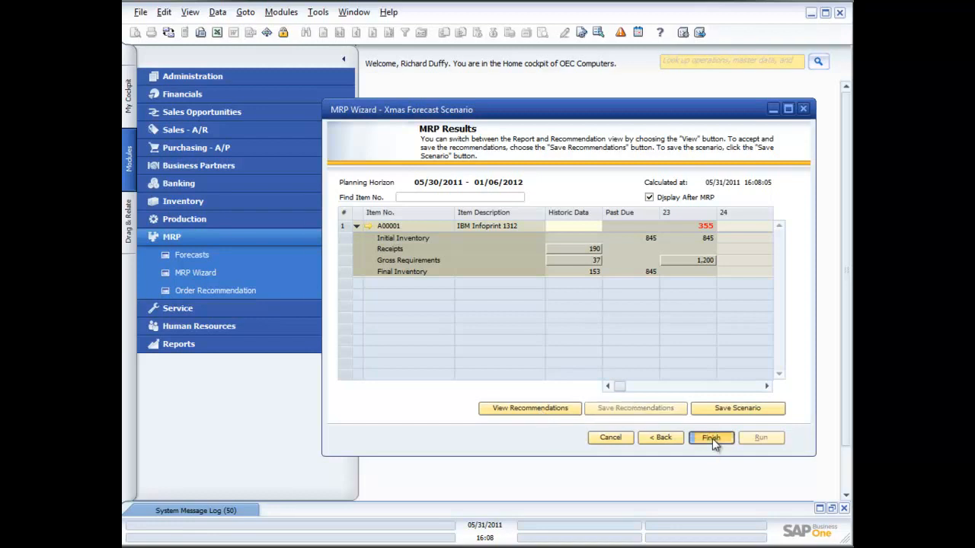
left_click(710, 437)
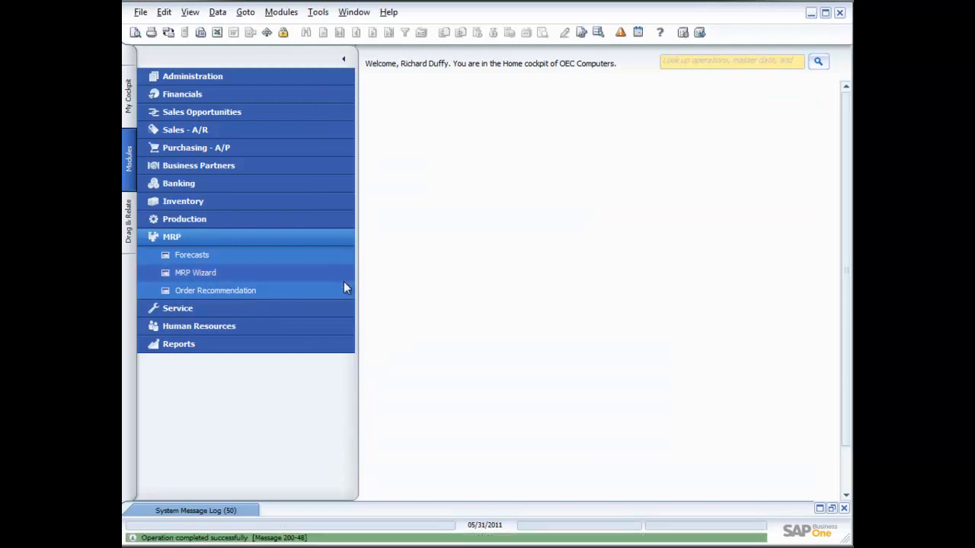
mouse_move(236, 298)
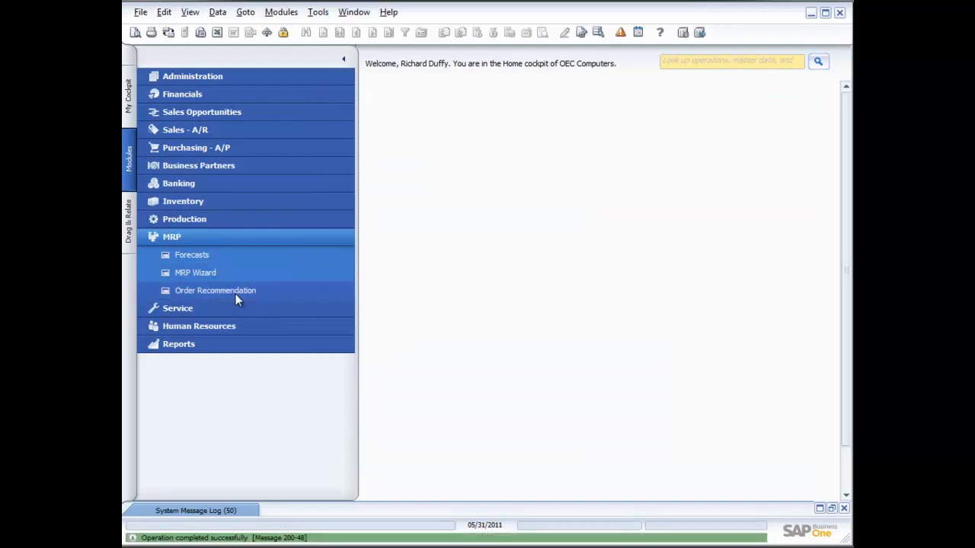
Run Order Recommendation with default criteria, listing purchase order for A00001, qty 355, vendor V10000.
left_click(215, 289)
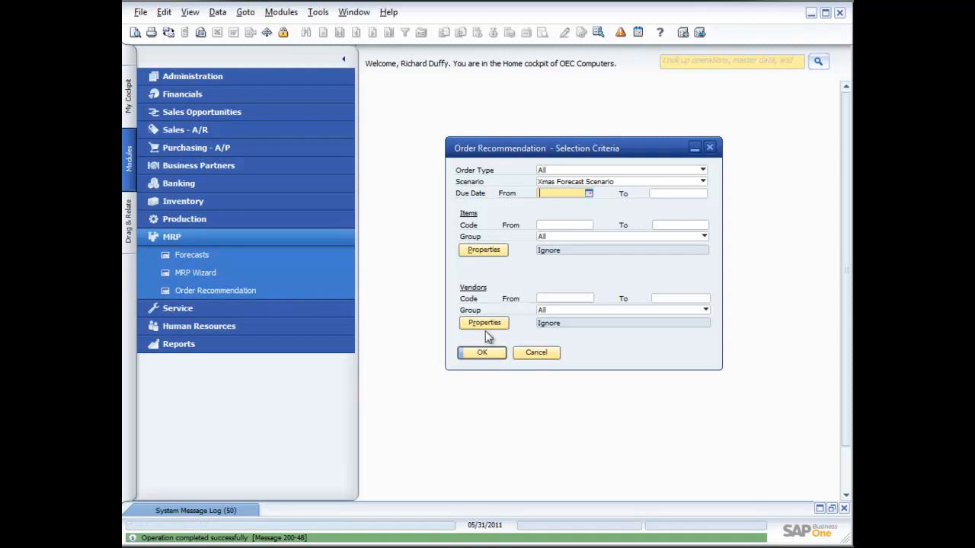
left_click(482, 352)
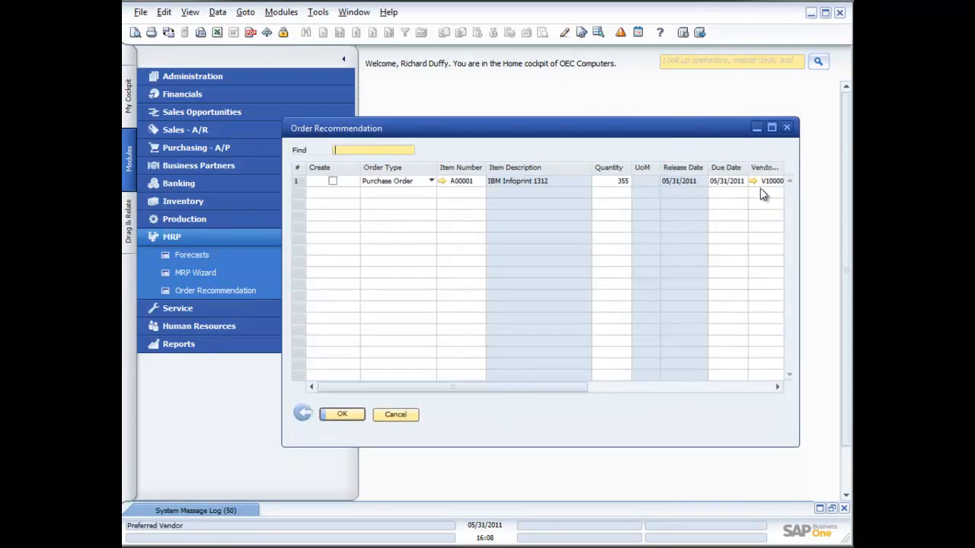
mouse_move(759, 186)
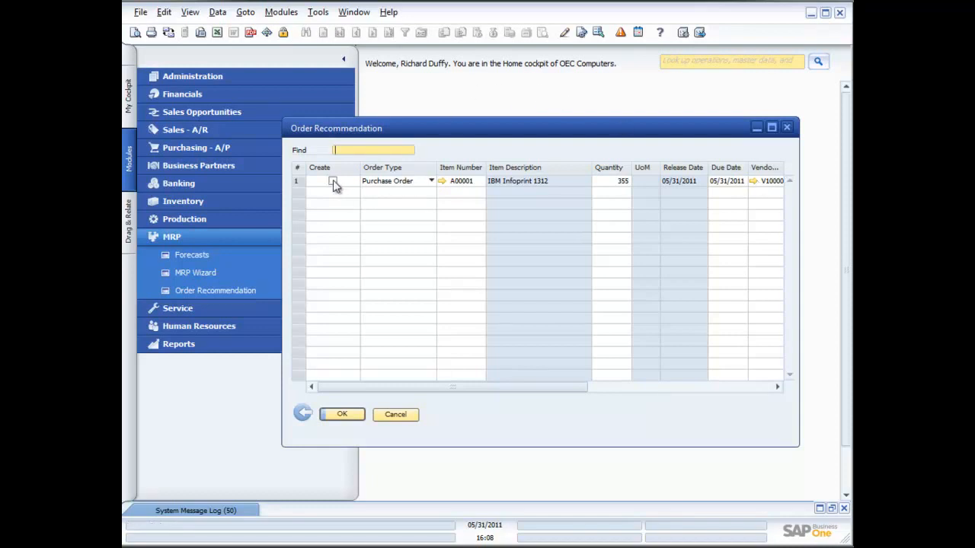
Mark the A00001 recommendation for Create, update to generate the purchase order, and close the window.
left_click(332, 182)
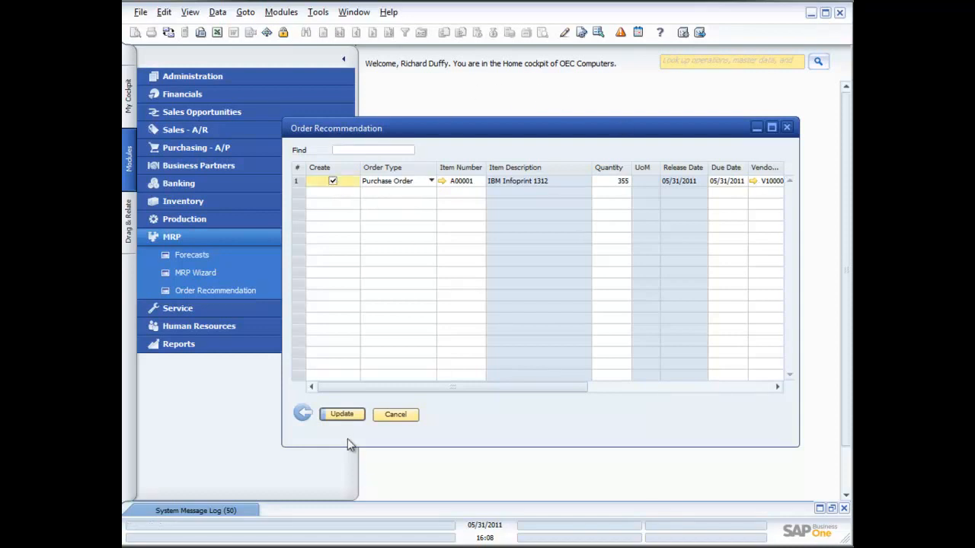
left_click(341, 414)
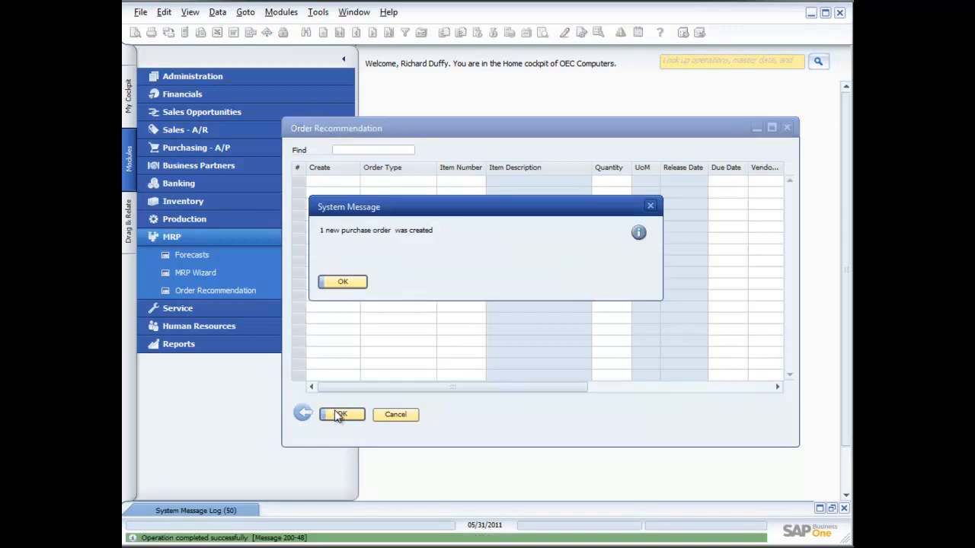
left_click(341, 280)
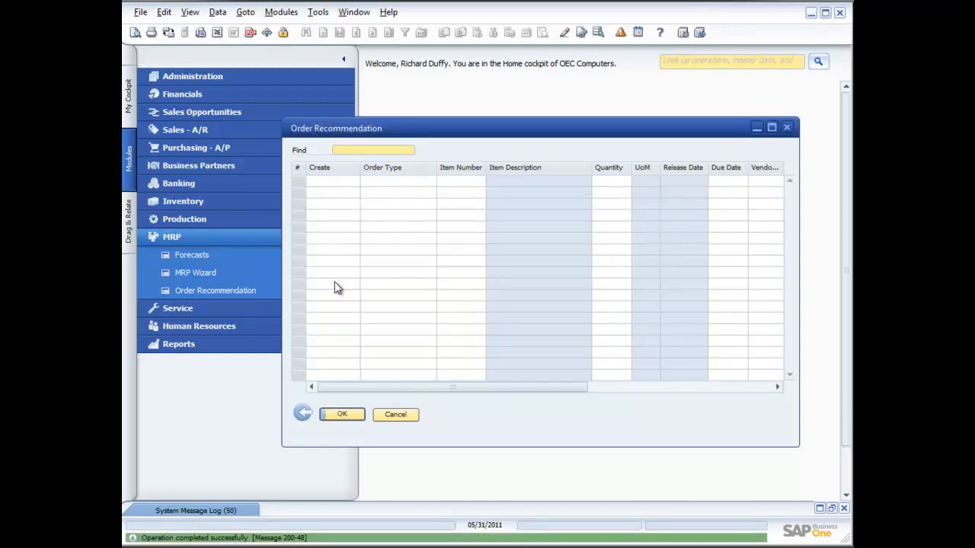
left_click(395, 414)
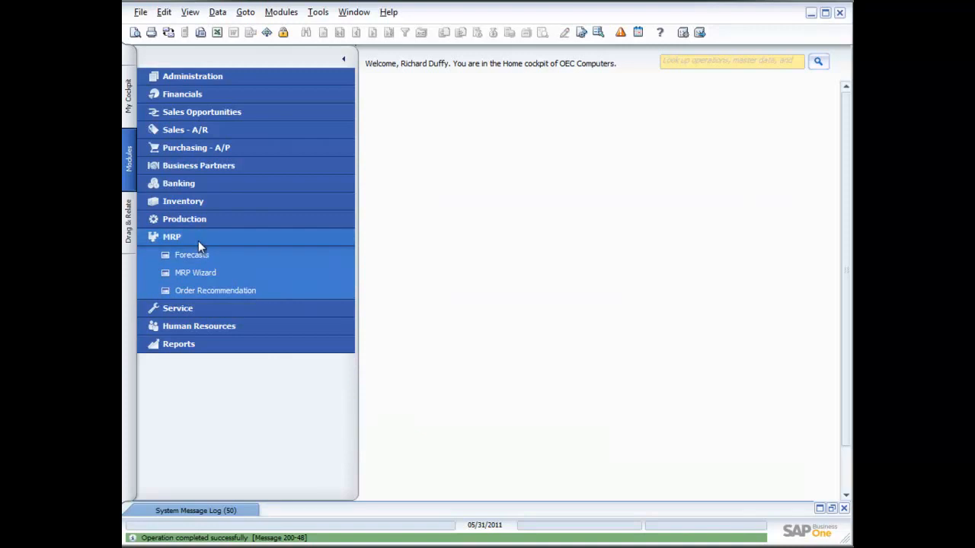
left_click(171, 238)
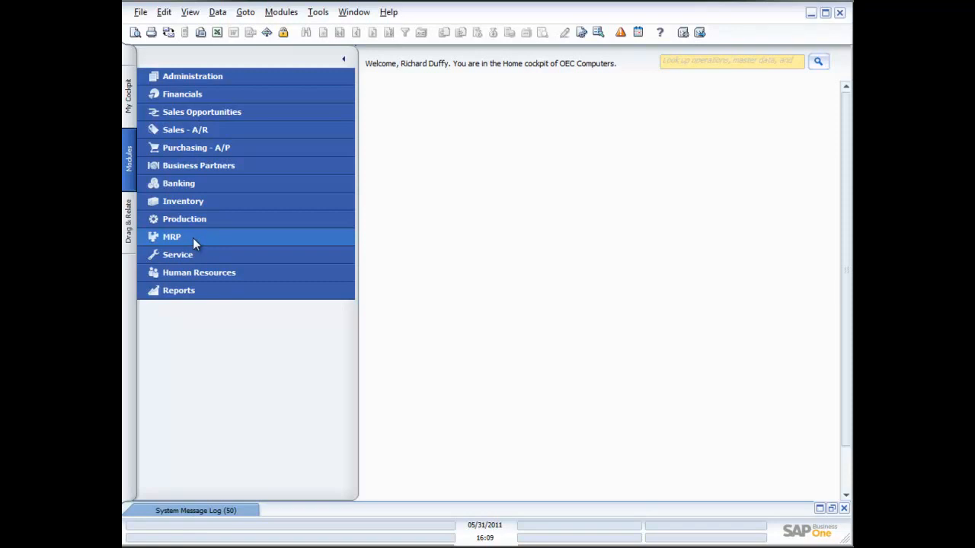
left_click(170, 237)
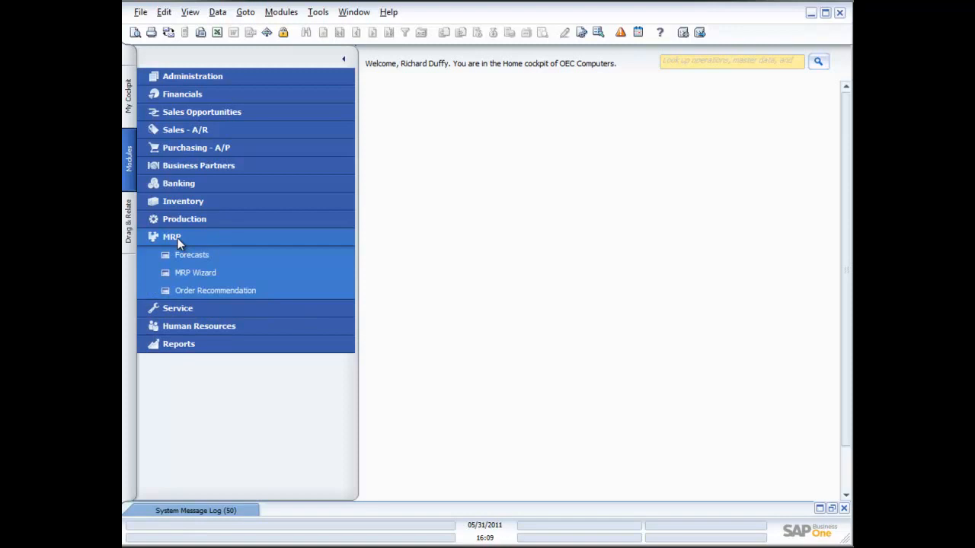